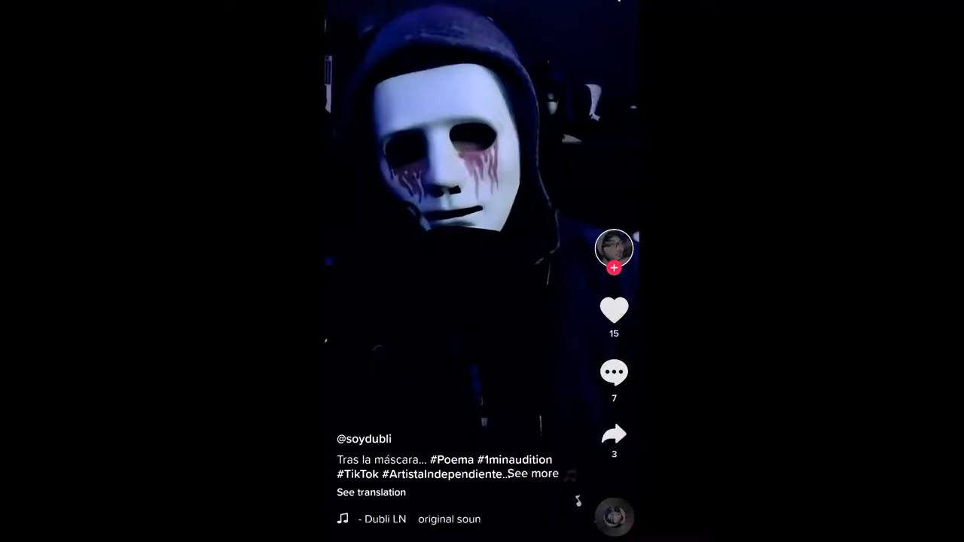
- Swipe up through the TikTok feed to the Alexander the Great clip
scroll("up", 3)
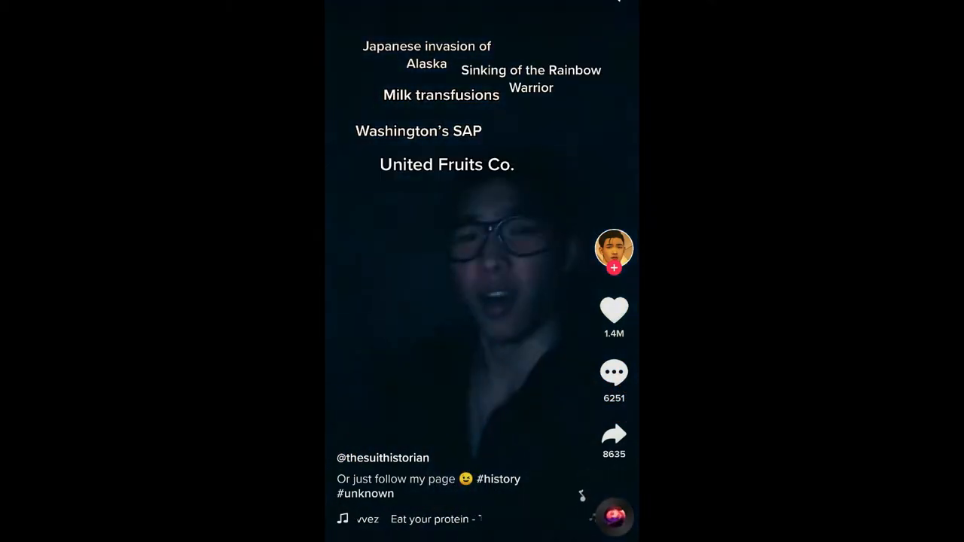
scroll("up", 3)
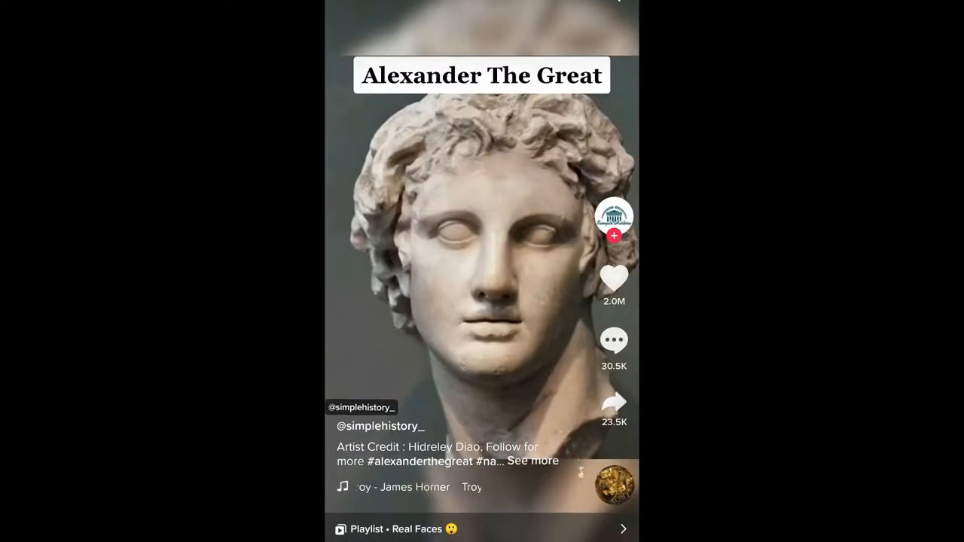
scroll("up", 3)
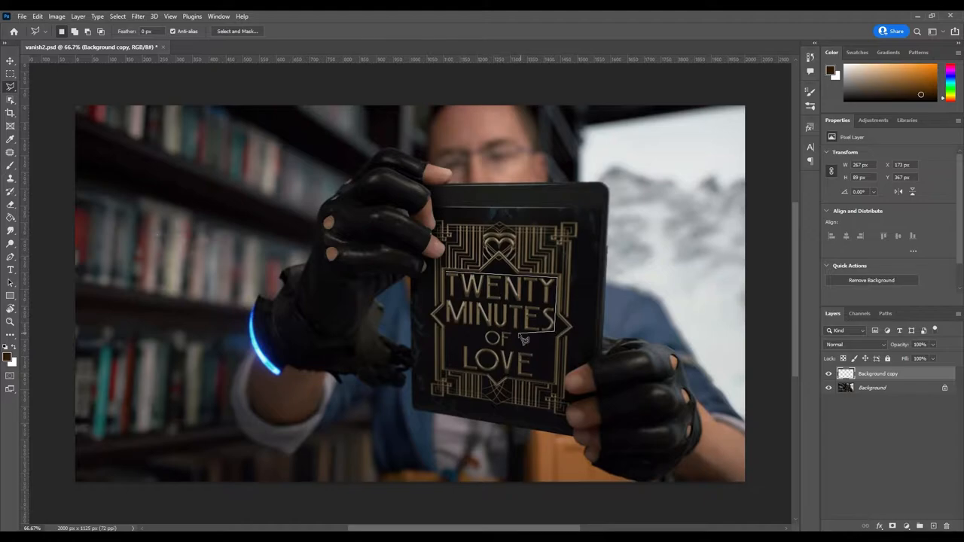
- Remove the TWENTY MINUTES OF LOVE title with Content-Aware Fill, excluding the glove from sampling
left_click_drag(524, 340, 542, 384)
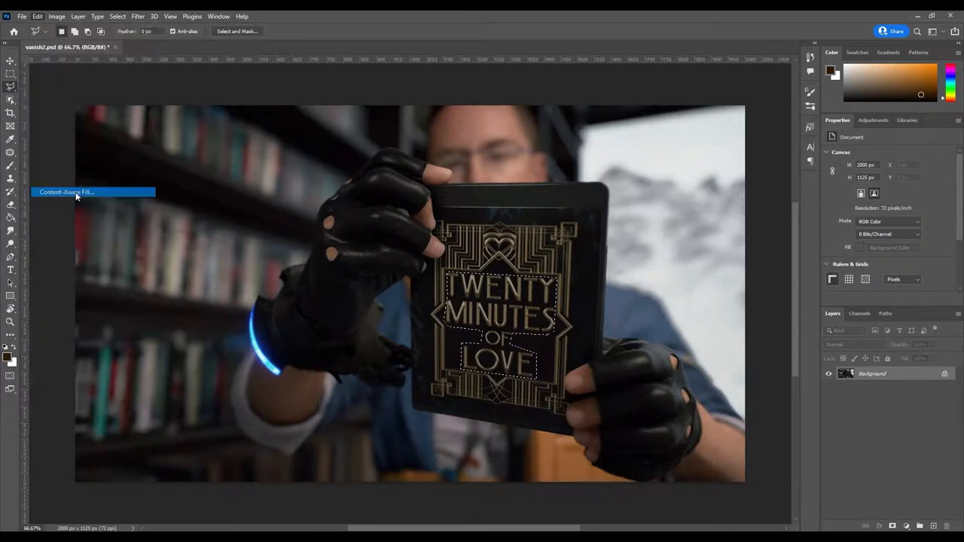
left_click(90, 193)
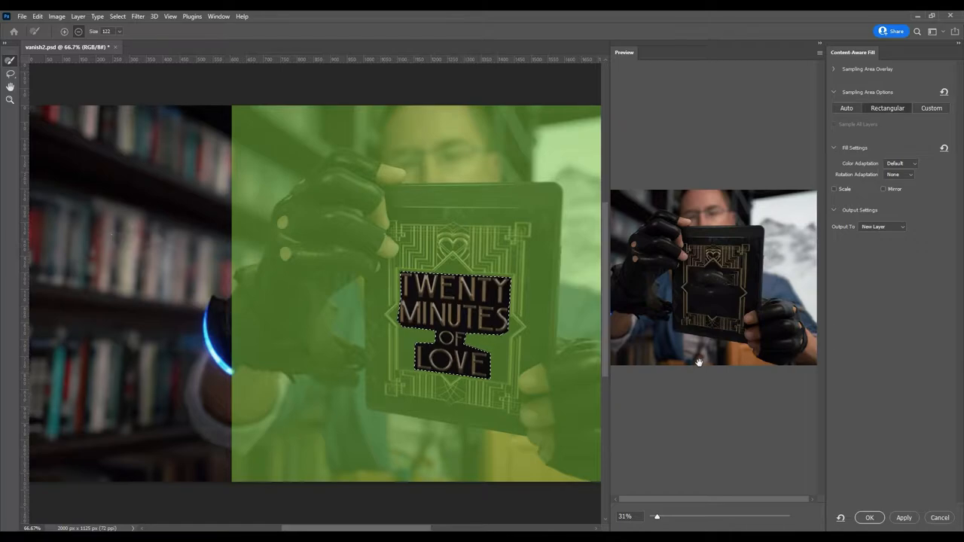
mouse_move(69, 108)
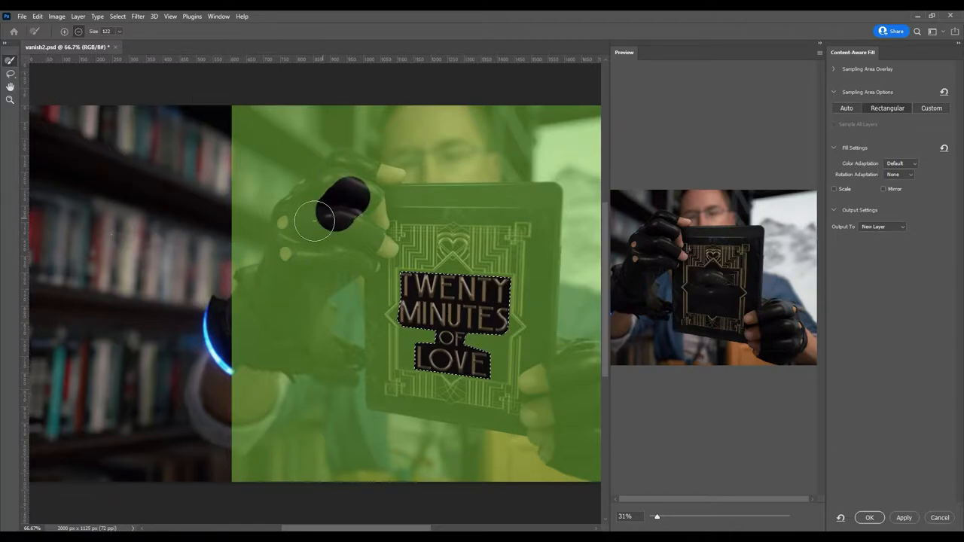
left_click_drag(316, 219, 414, 256)
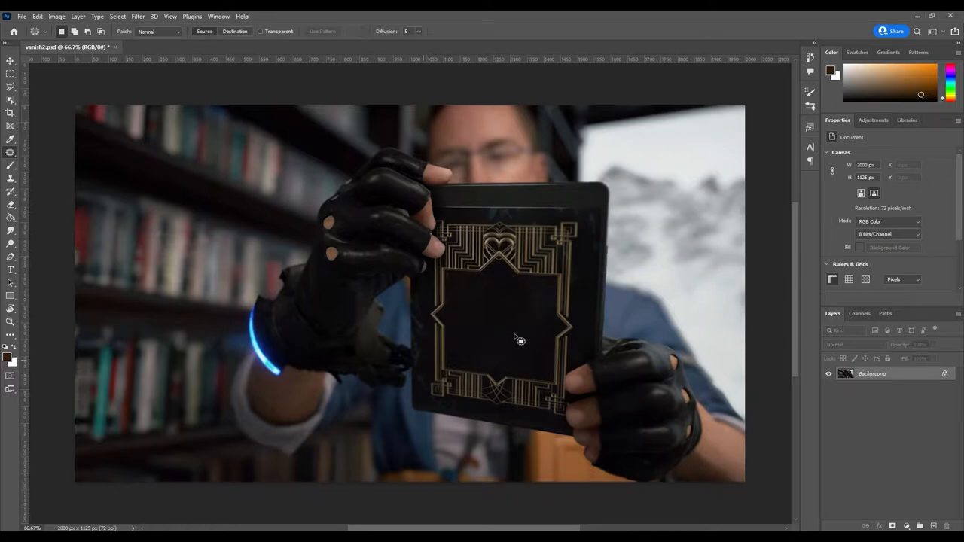
- Create a new document with a gold, bevelled 7 DAYS title and copy it
left_click(36, 15)
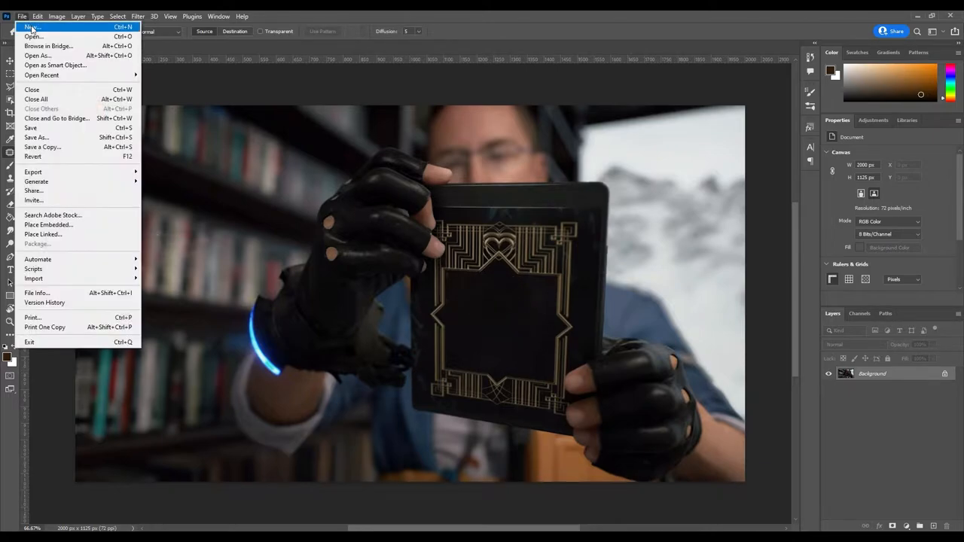
left_click(22, 27)
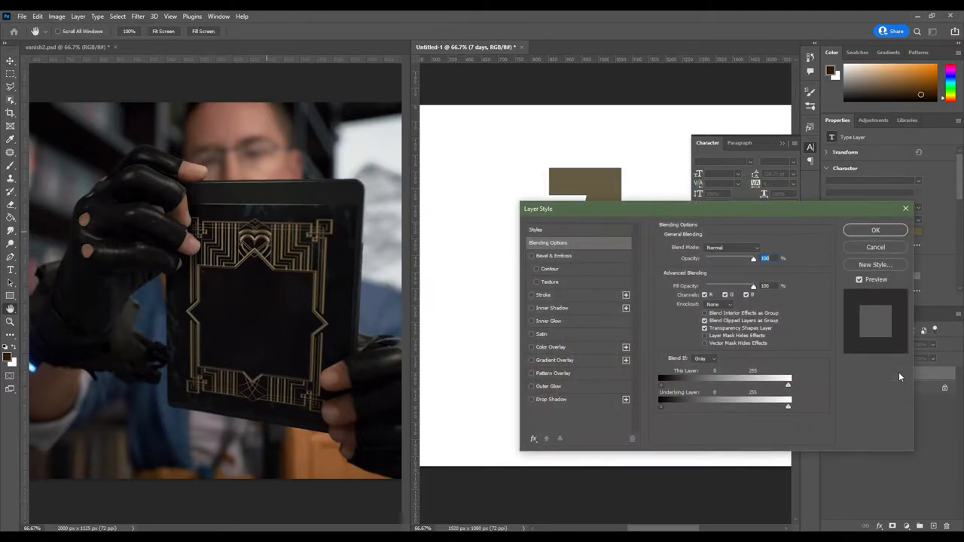
left_click(530, 256)
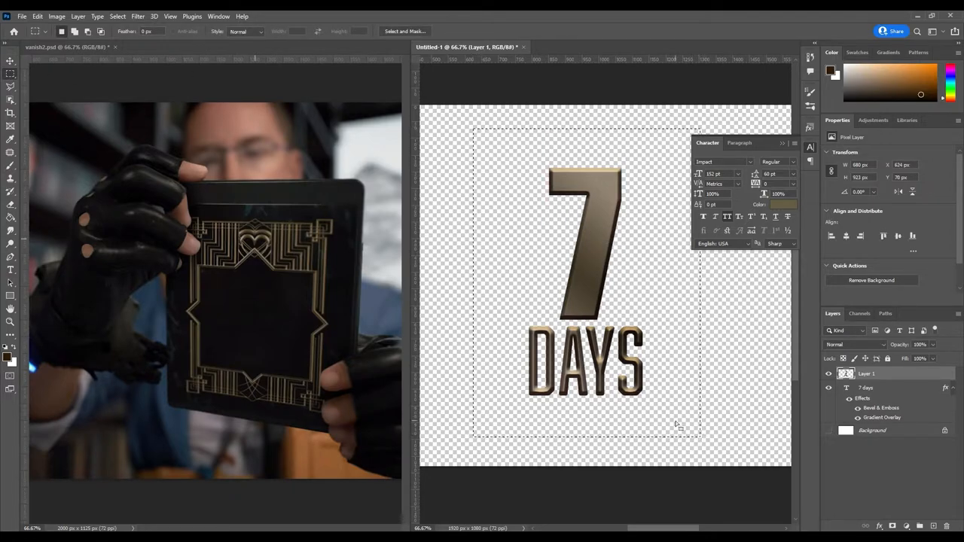
left_click(138, 16)
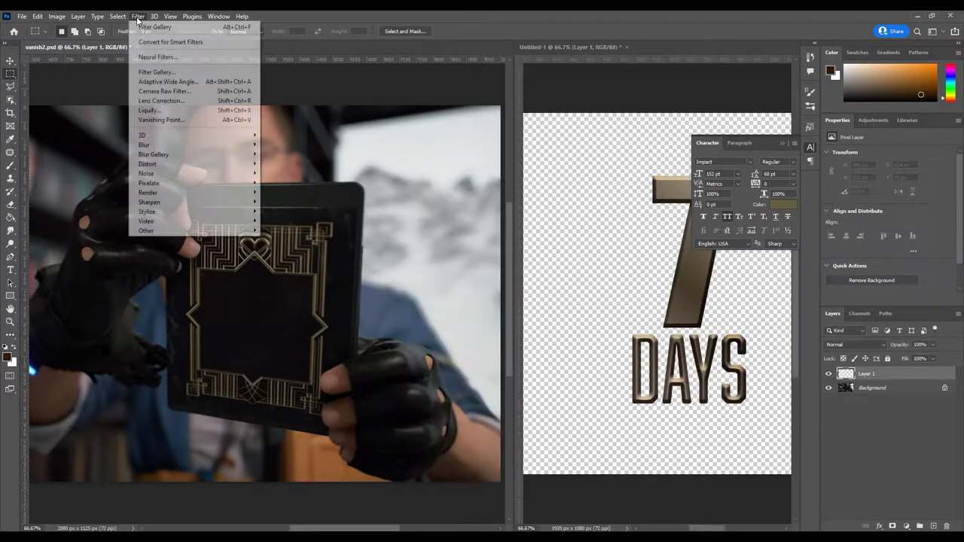
- Paste the 7 DAYS title onto a Vanishing Point plane matching the tablet cover and commit
left_click(160, 121)
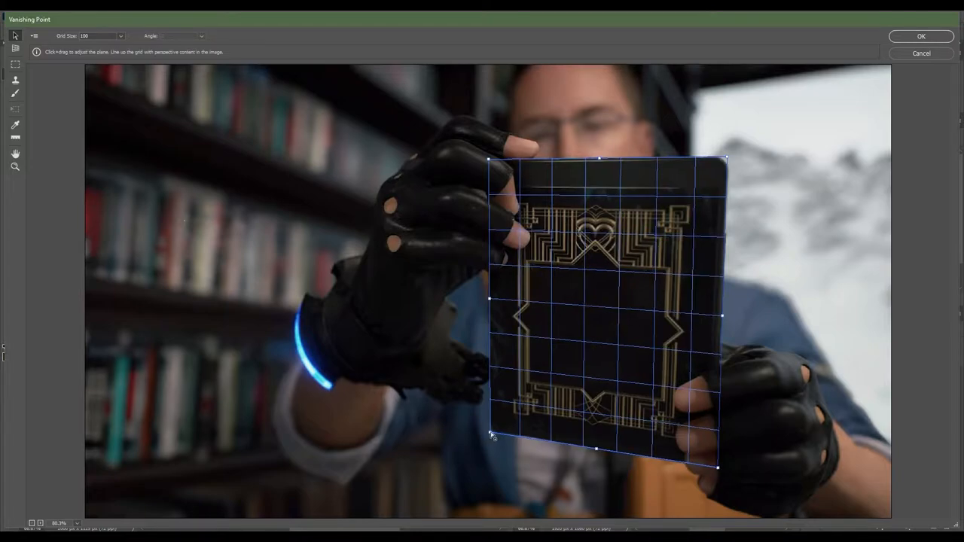
key("ctrl+v")
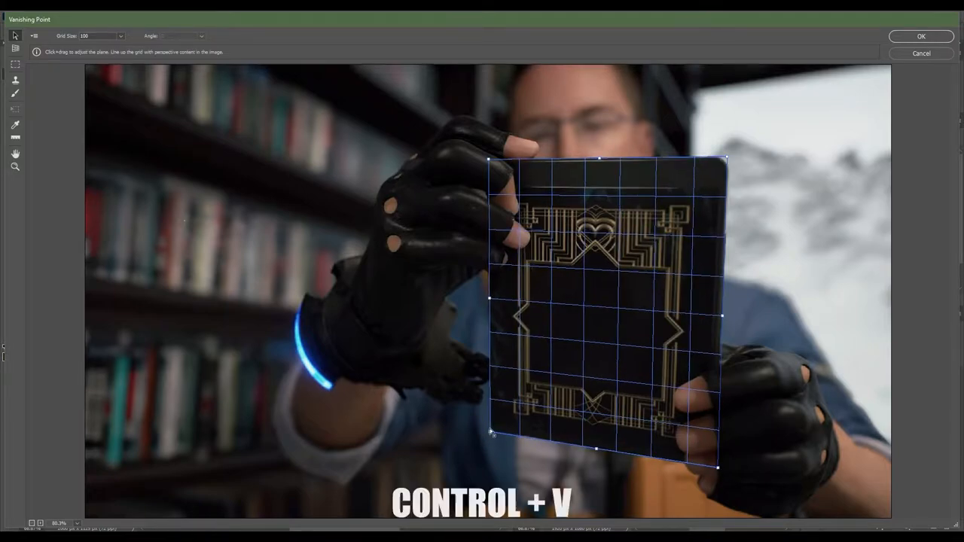
key("ctrl+v")
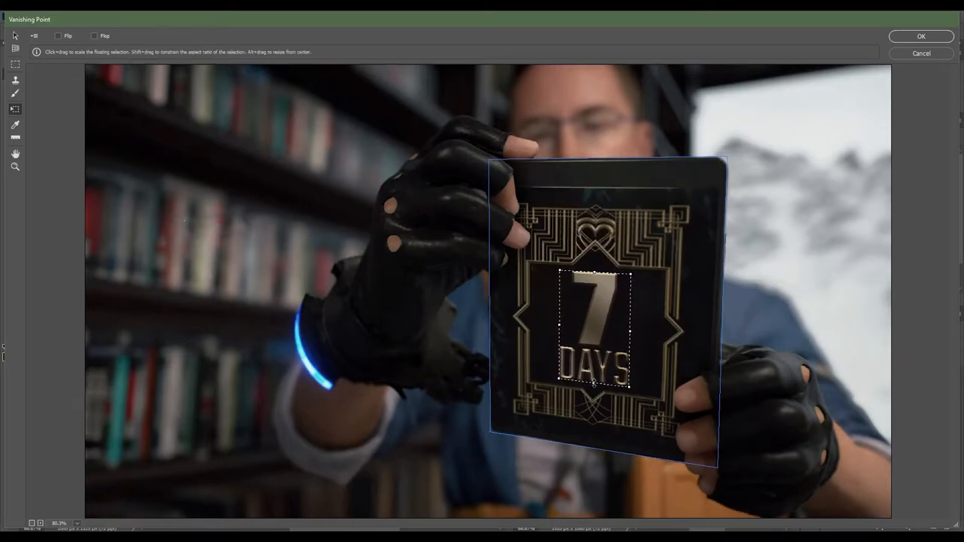
left_click(922, 37)
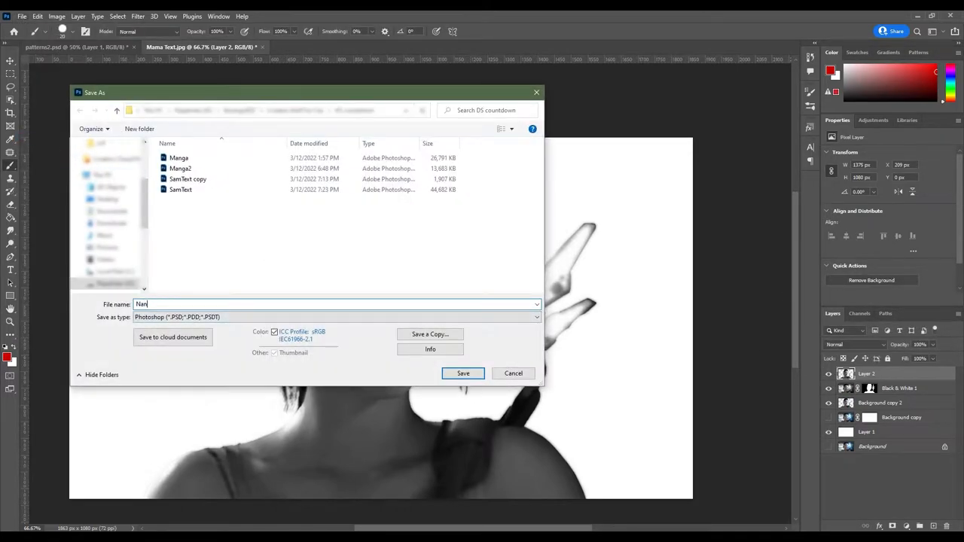
- Save the black-and-white portrait as Mamatext map and close it
type("Mamatext m")
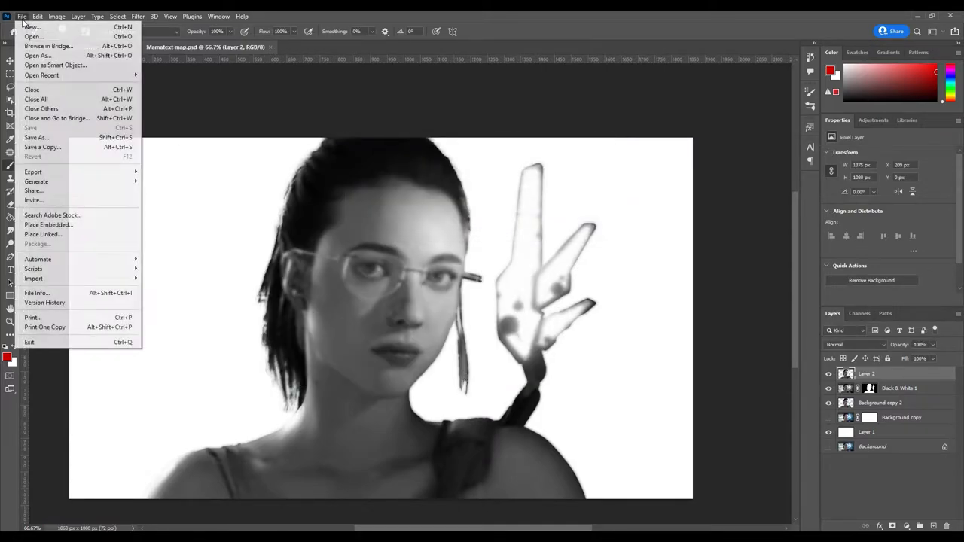
left_click(27, 36)
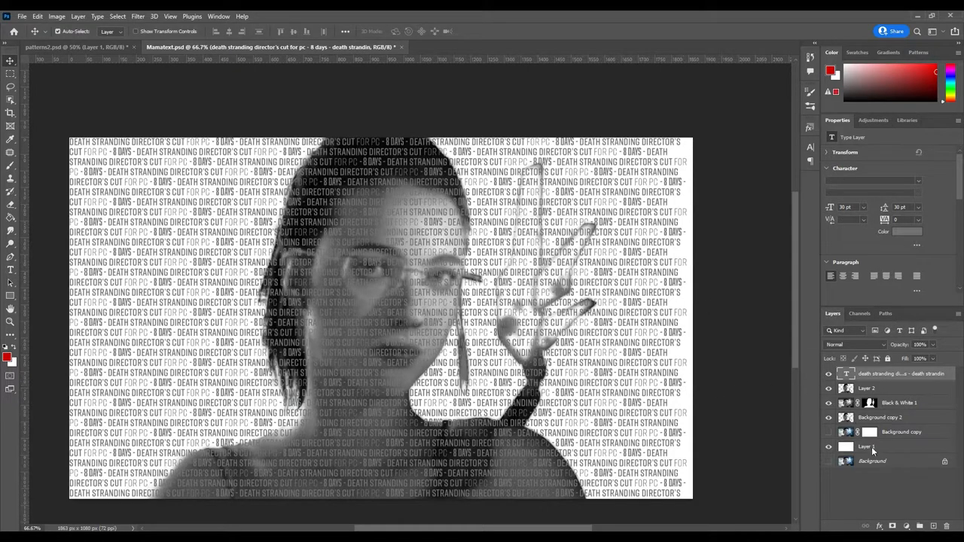
- Blend the Death Stranding text over the portrait and start a Displace distortion on it
left_click(866, 446)
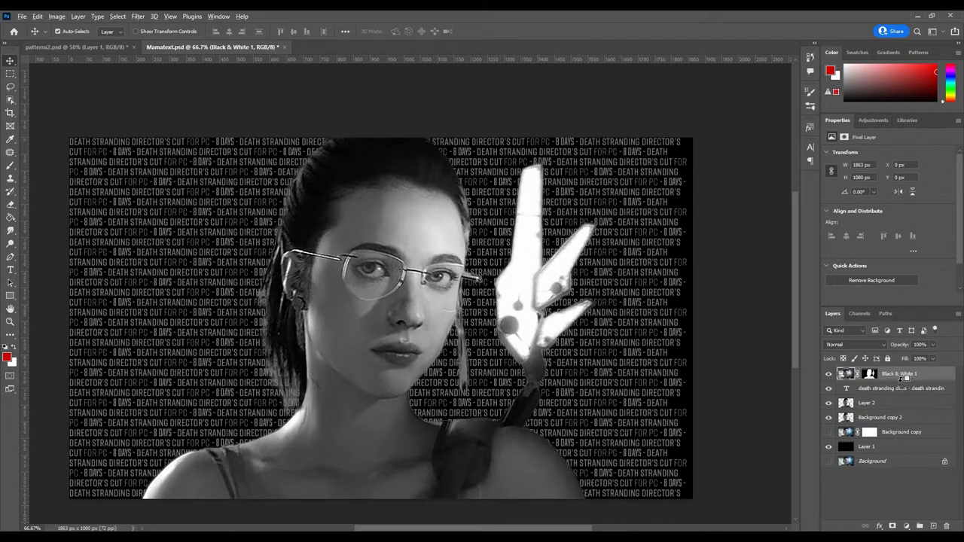
left_click(826, 373)
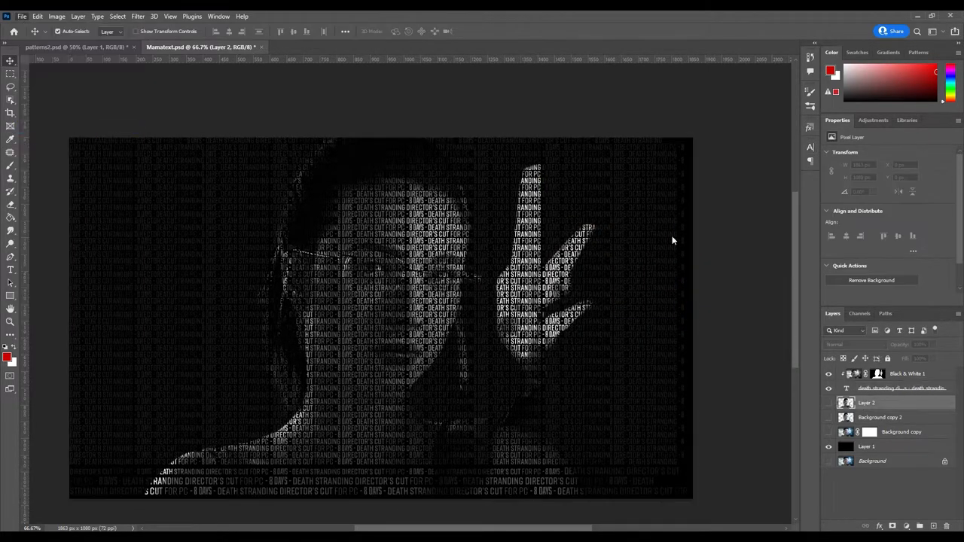
left_click(138, 17)
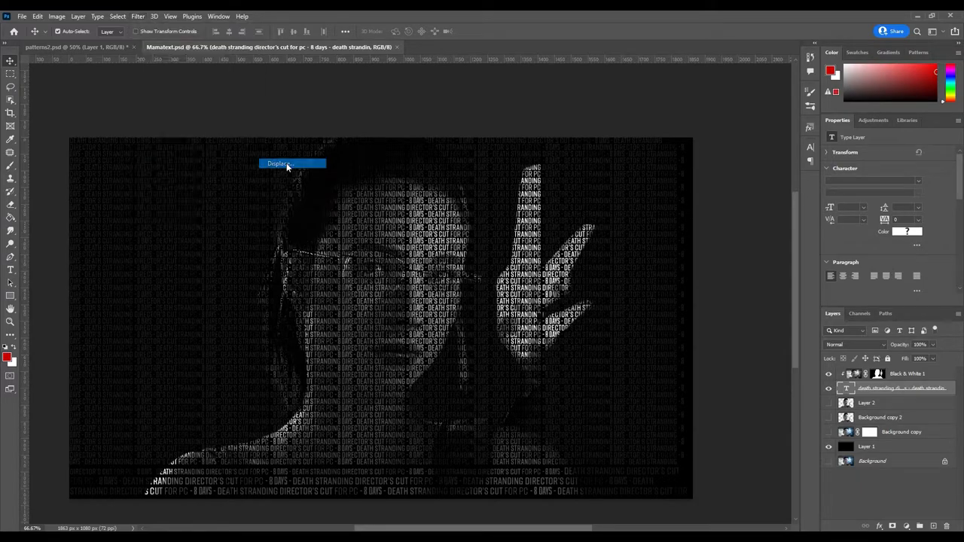
left_click(291, 163)
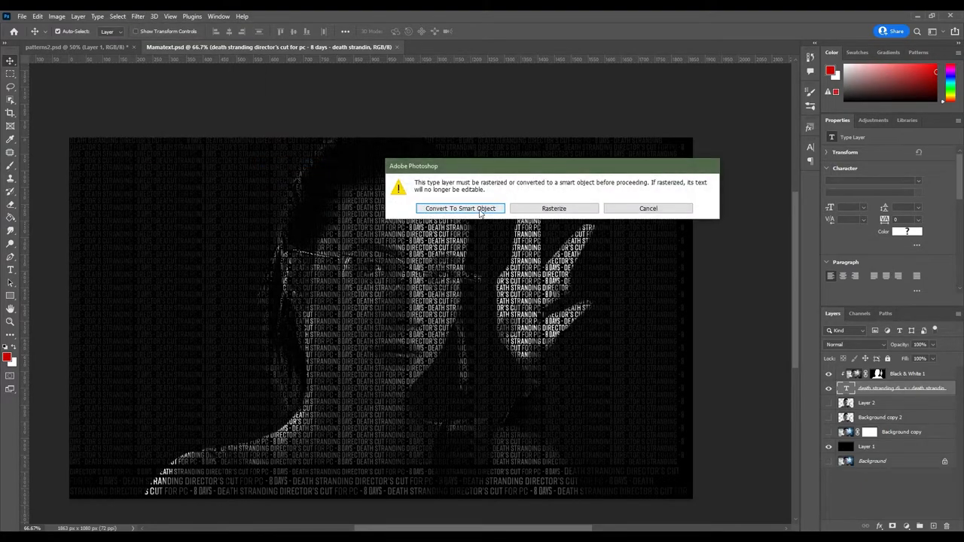
- Convert the text to a smart object and displace it with the Mamatext map file
left_click(459, 208)
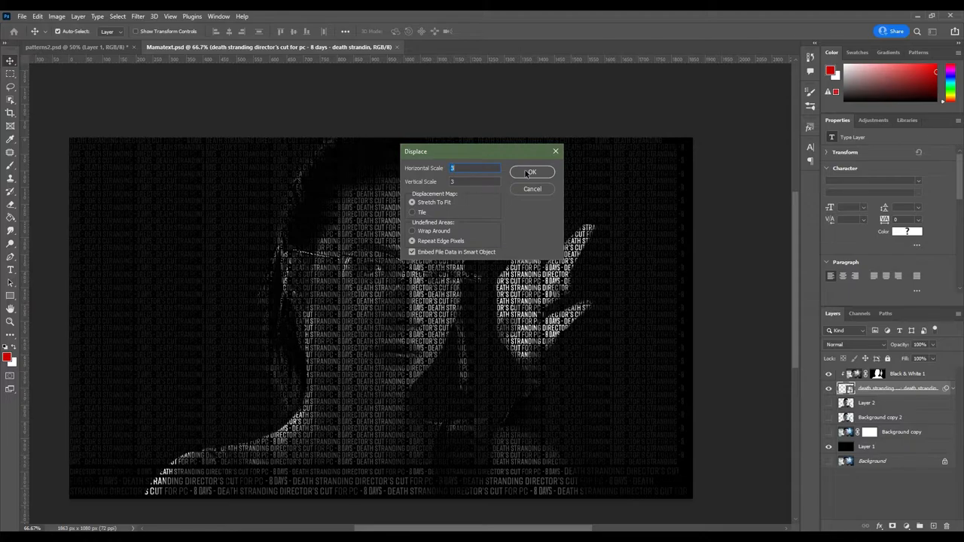
left_click(532, 172)
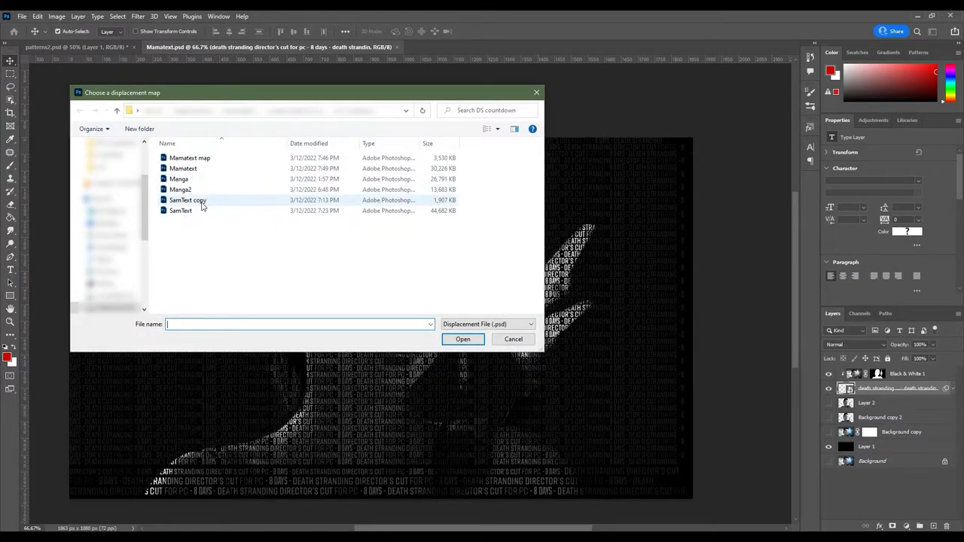
mouse_move(202, 208)
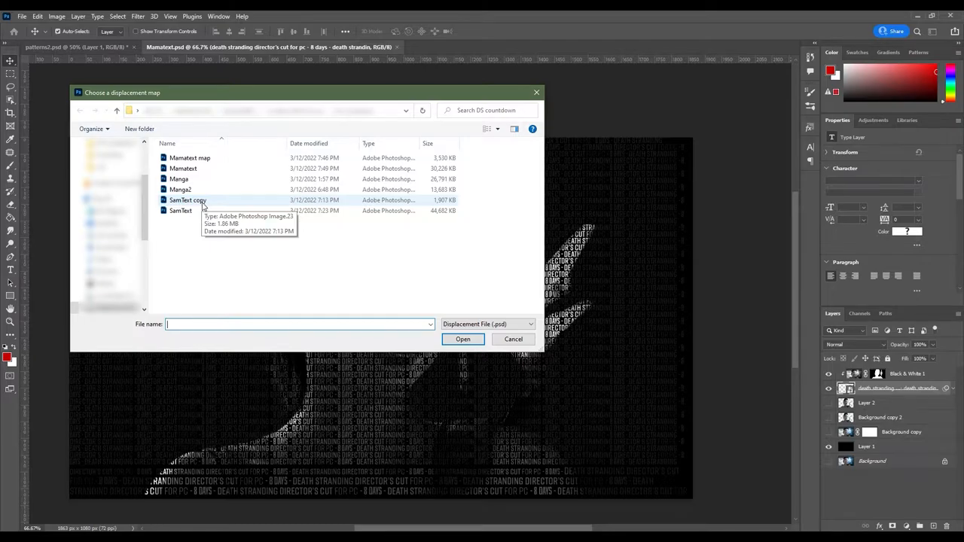
left_click(190, 158)
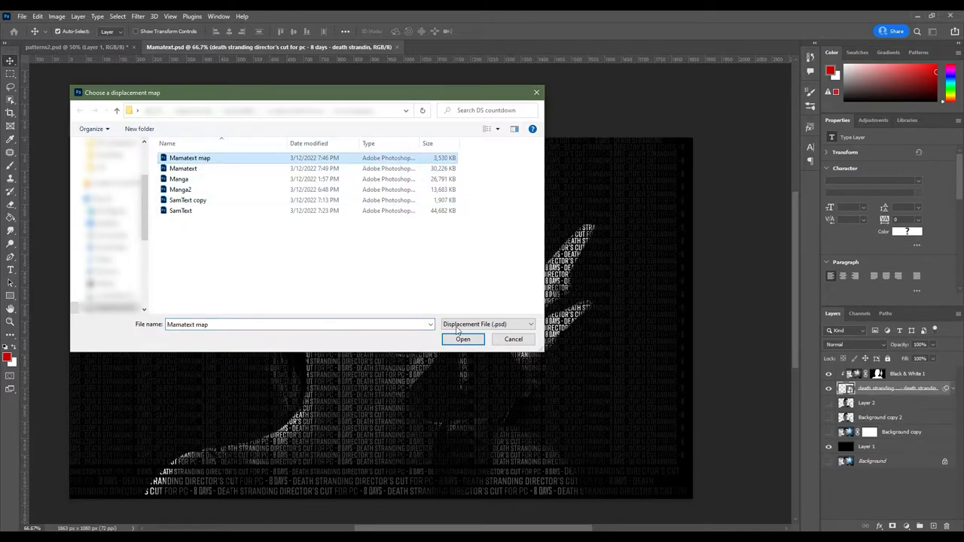
left_click(463, 339)
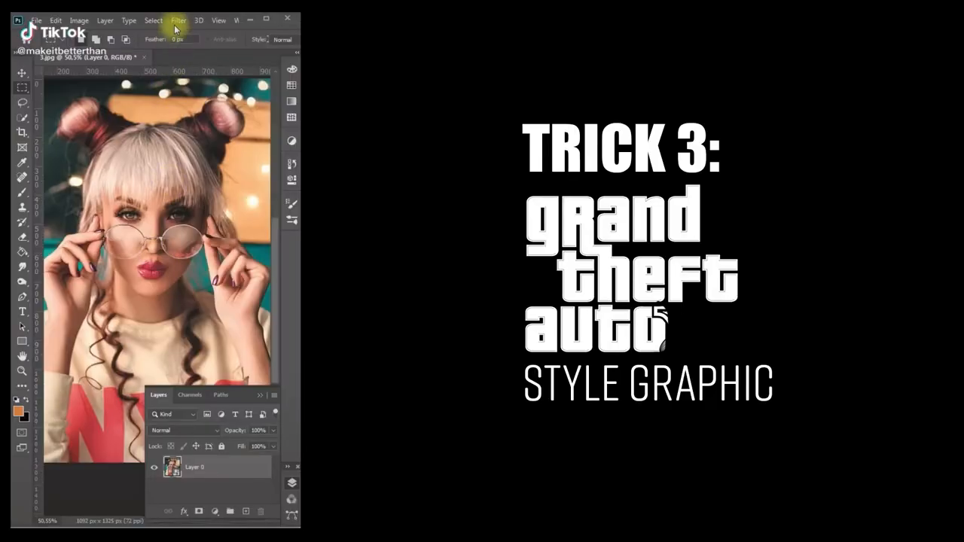
- Sharpen the portrait with Unsharp Mask and adjust Poster Edges posterization in the Filter Gallery
left_click(178, 20)
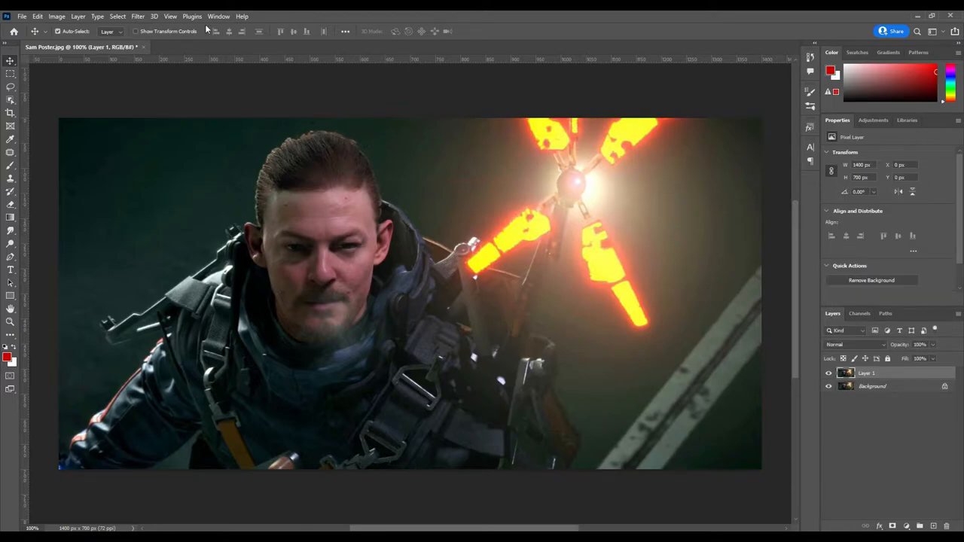
left_click(139, 16)
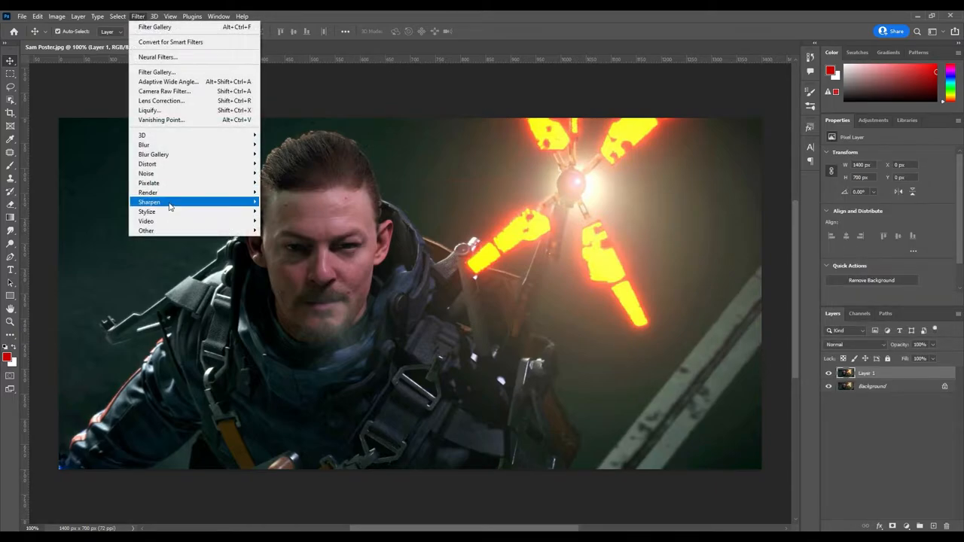
left_click(148, 202)
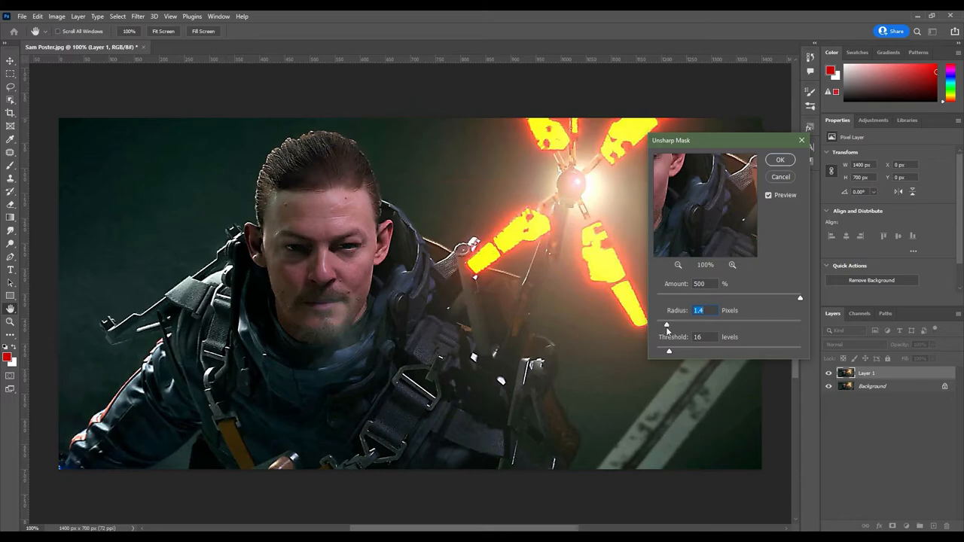
left_click(781, 160)
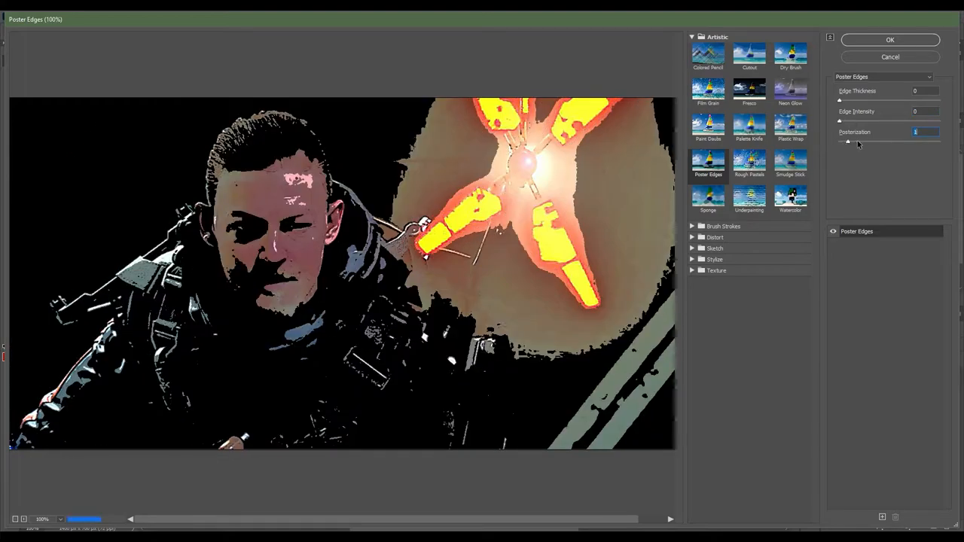
left_click_drag(847, 141, 838, 142)
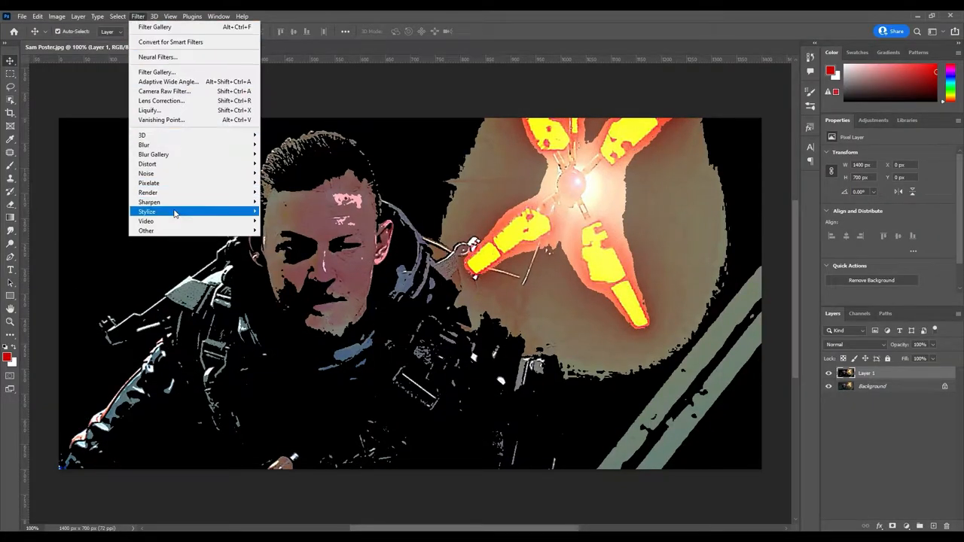
- Apply Oil Paint, then a Cutout filter with tuned edge simplicity and fidelity
left_click(172, 211)
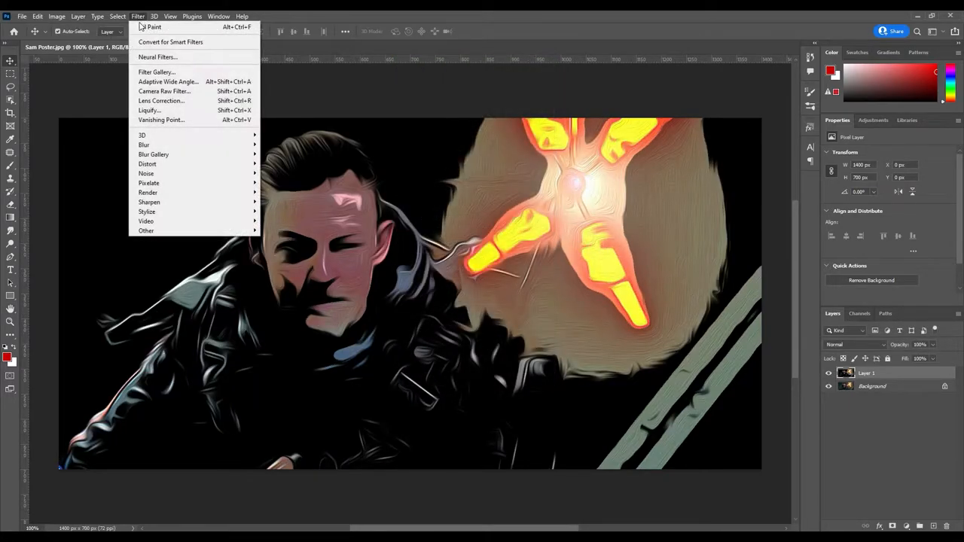
left_click(157, 71)
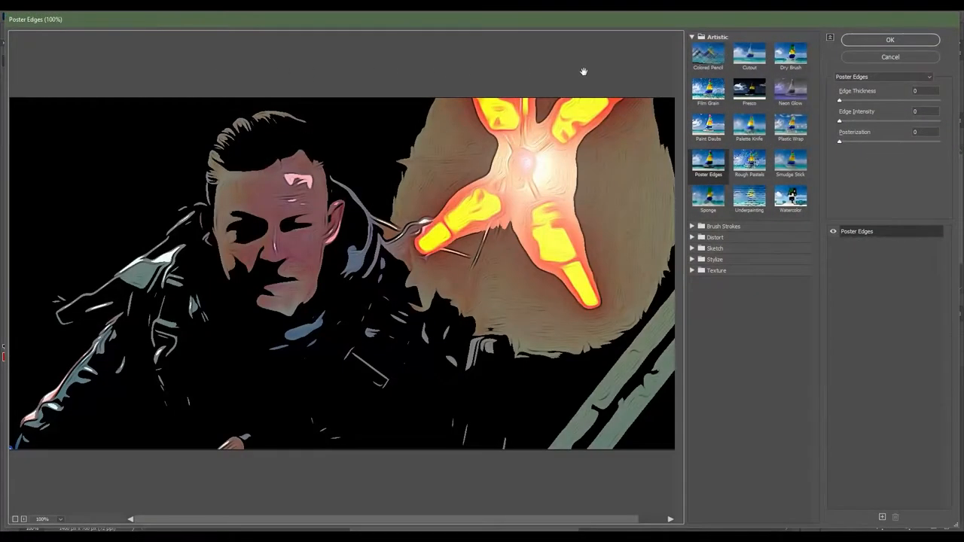
left_click(750, 53)
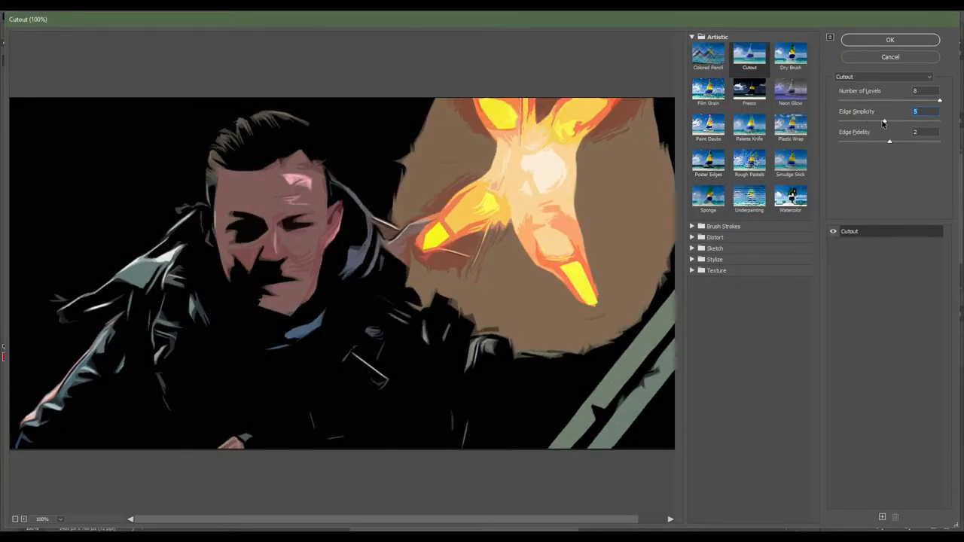
left_click(925, 133)
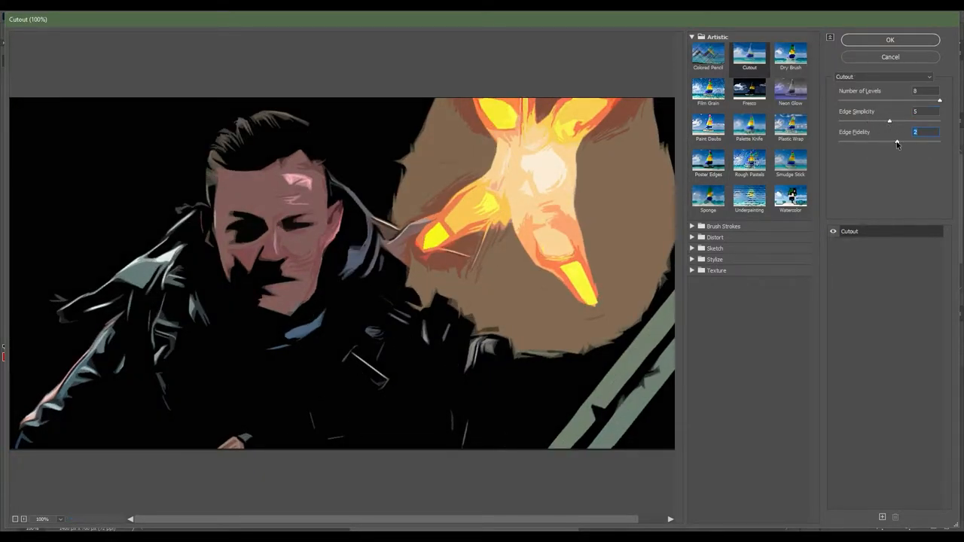
left_click_drag(889, 141, 916, 142)
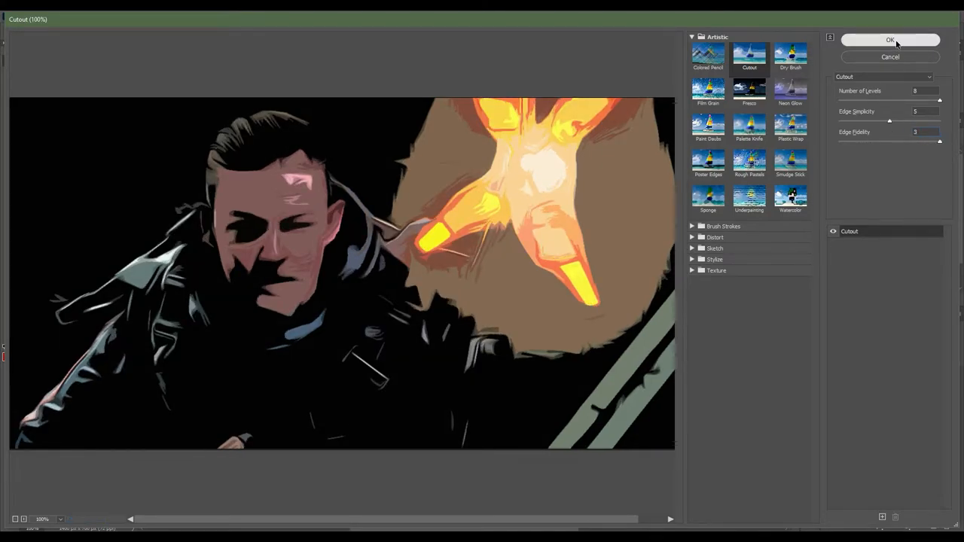
left_click(892, 41)
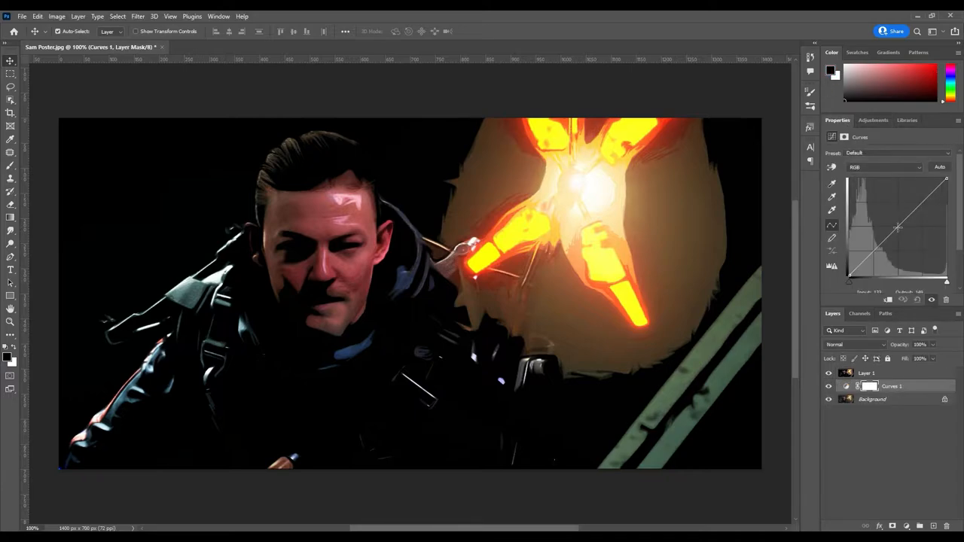
- Add a Curves adjustment and raise the curve to brighten the portrait
left_click_drag(886, 229, 886, 217)
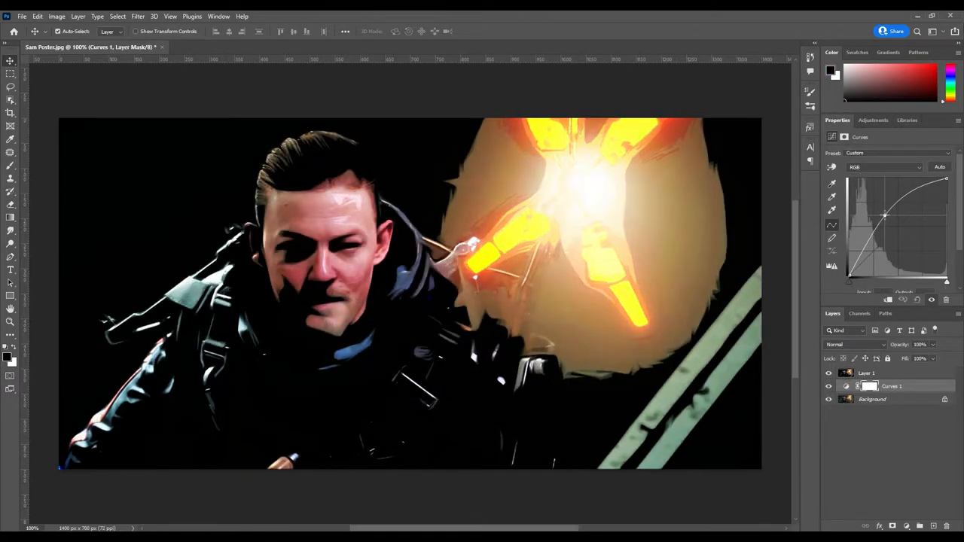
left_click_drag(886, 217, 901, 196)
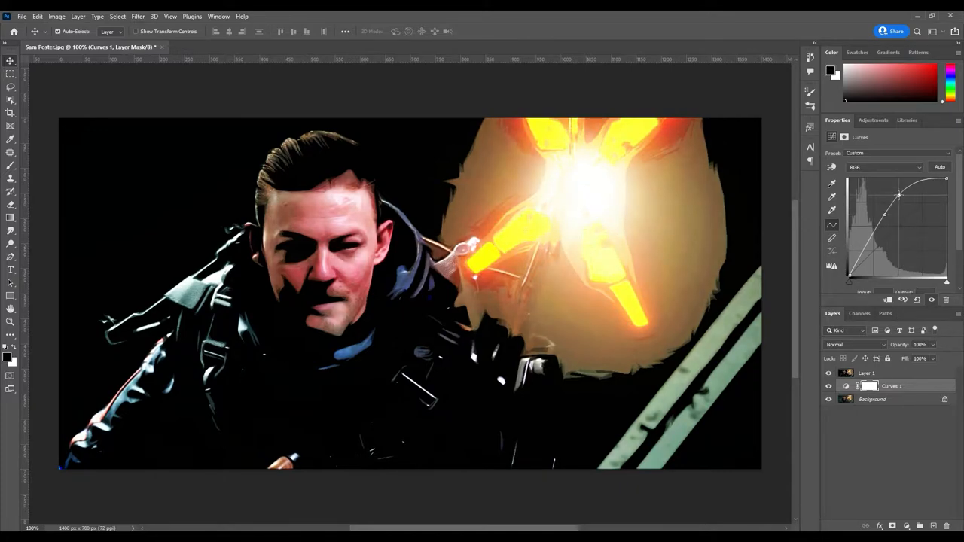
- Strongly sharpen the Manga.psd beach scene with Unsharp Mask and duplicate its layer
left_click(284, 47)
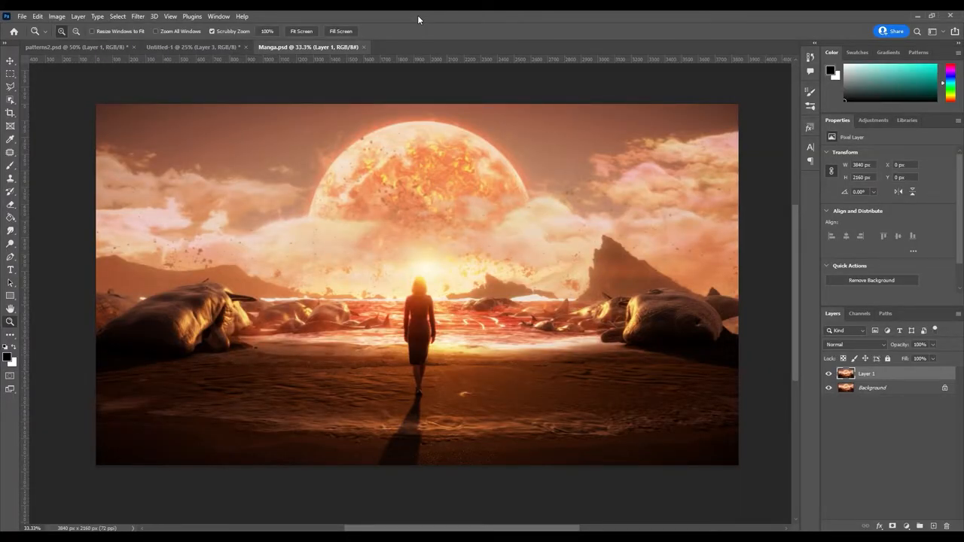
left_click(139, 16)
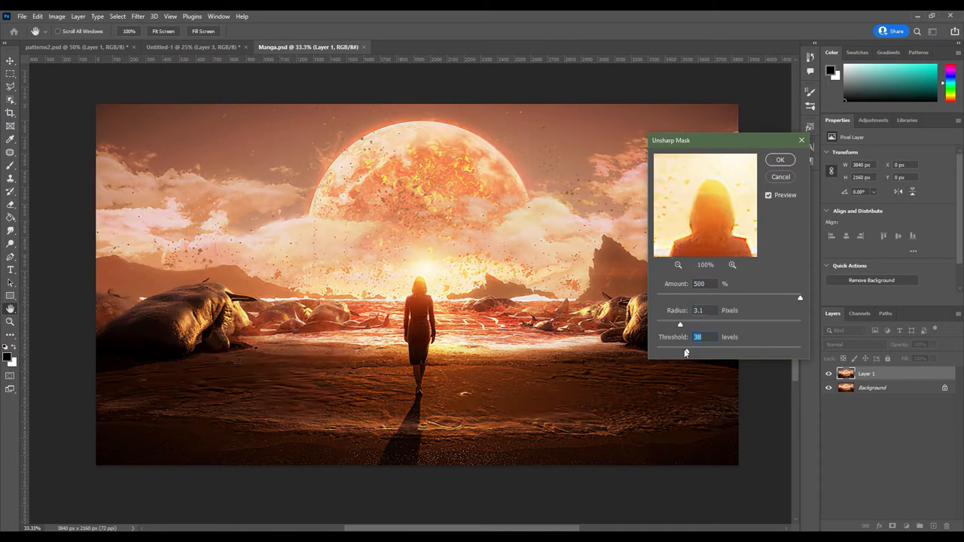
left_click(781, 160)
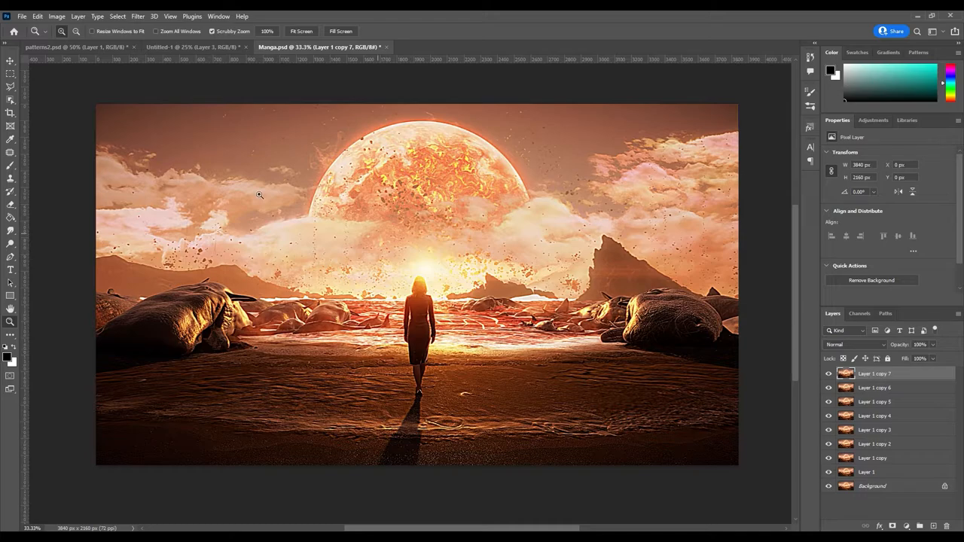
left_click(52, 15)
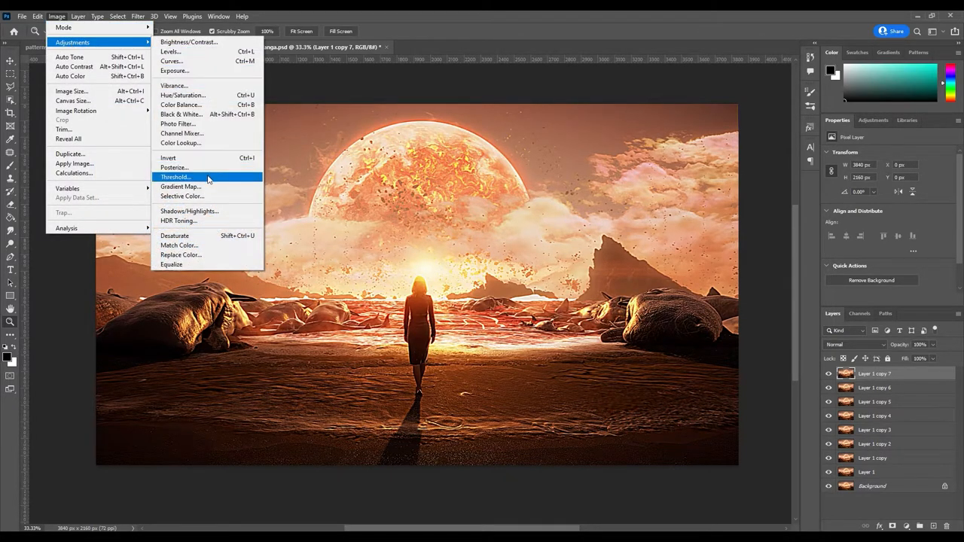
- Convert the top beach-scene copy to stark black-and-white with a tuned Threshold level
left_click(175, 178)
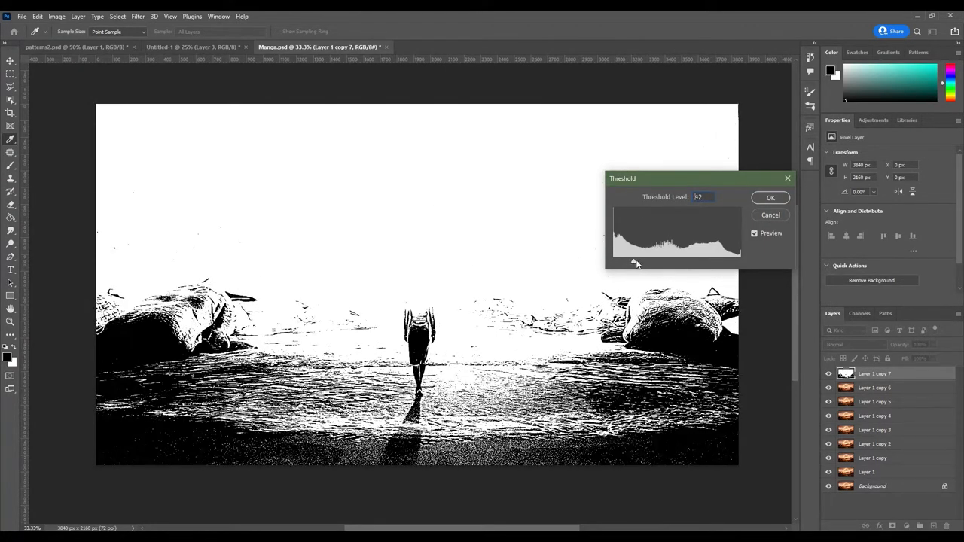
left_click_drag(635, 262, 626, 262)
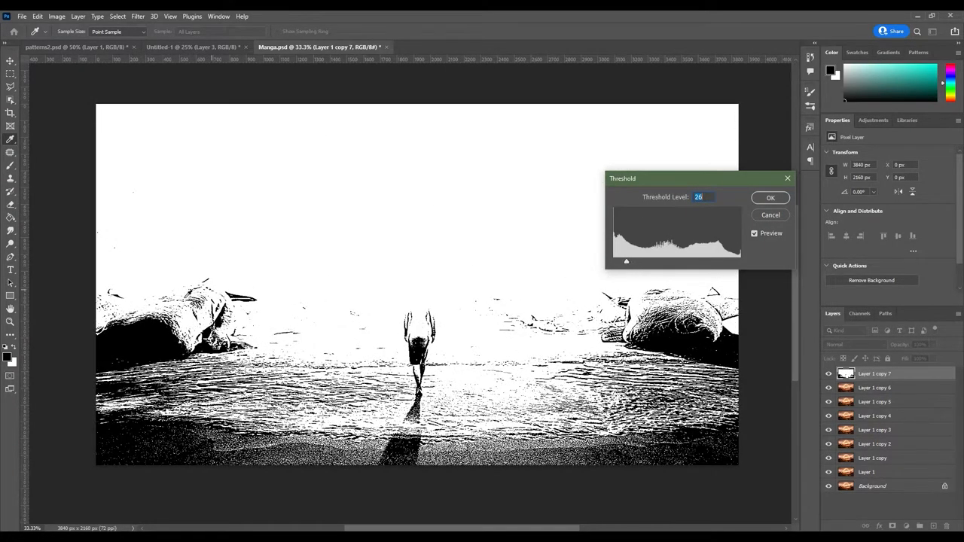
left_click_drag(627, 262, 669, 262)
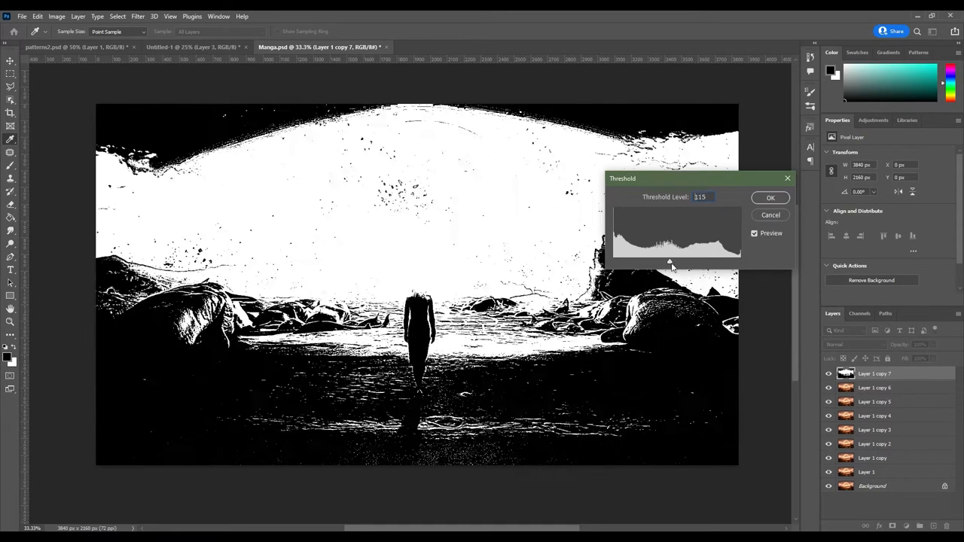
left_click_drag(669, 262, 699, 262)
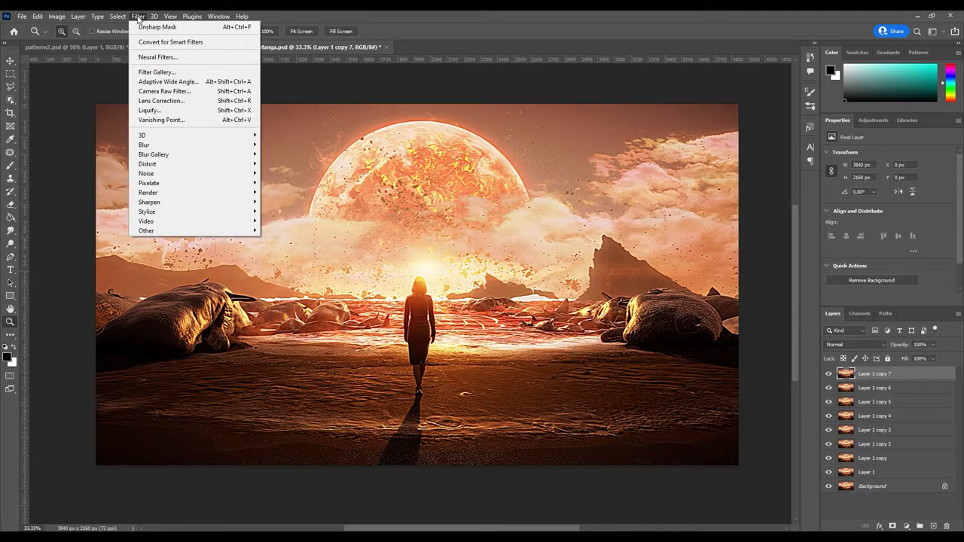
- Render another beach-scene copy as black-and-white Torn Edges line art from the Sketch filters
left_click(157, 73)
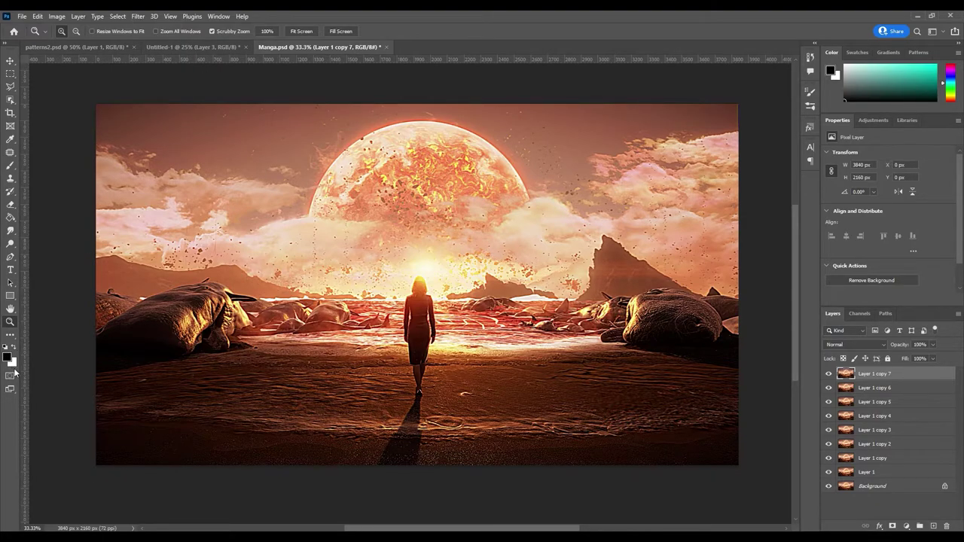
left_click(137, 15)
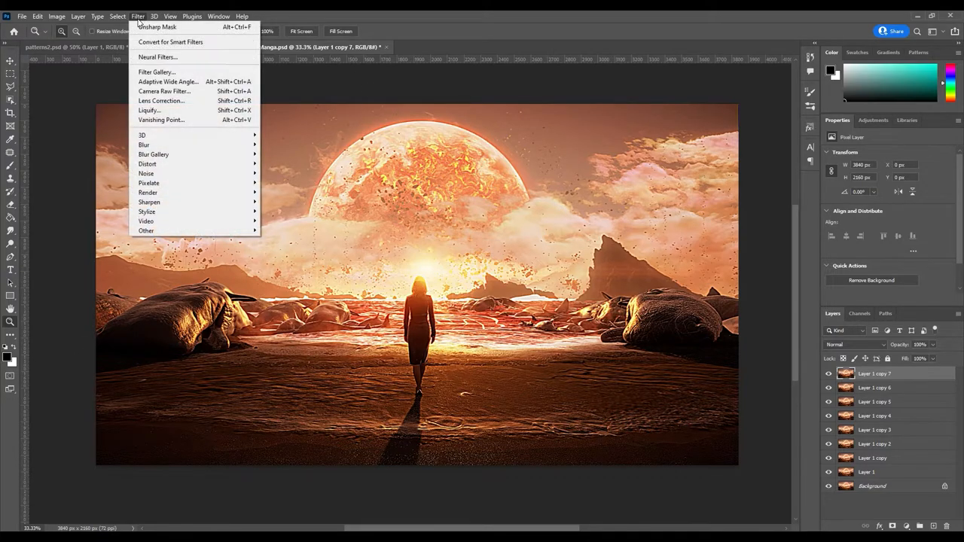
left_click(151, 72)
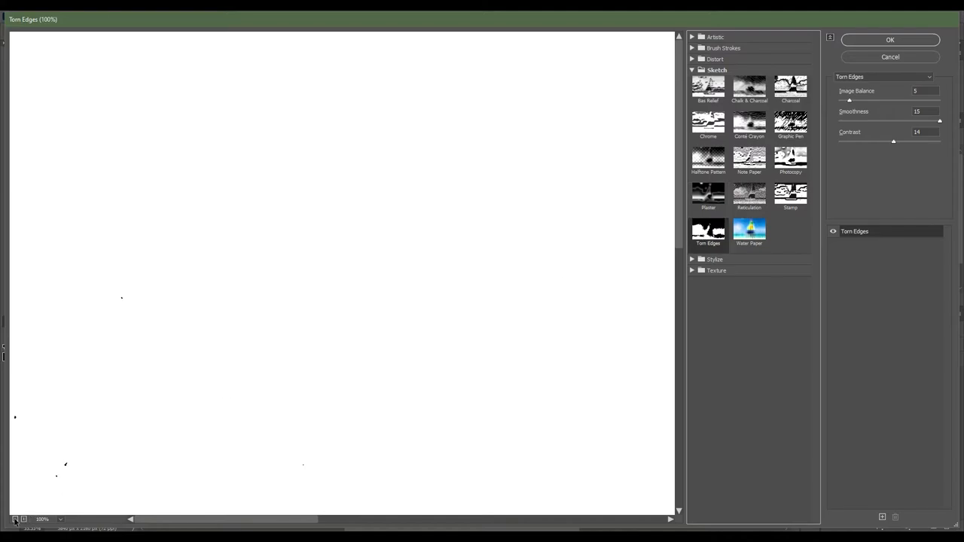
left_click(14, 518)
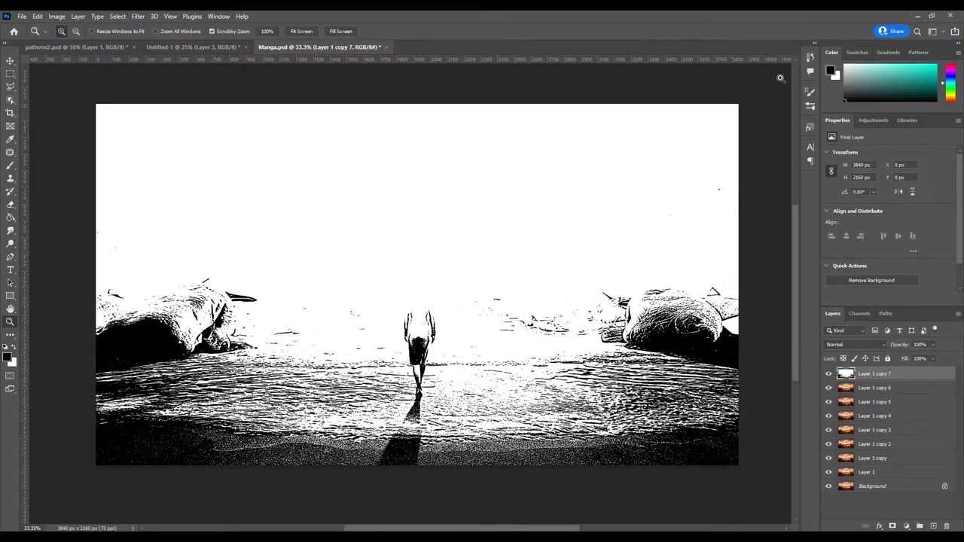
- Hide both black-and-white copies, apply the torn edges effect, and return to the filter list
left_click(829, 373)
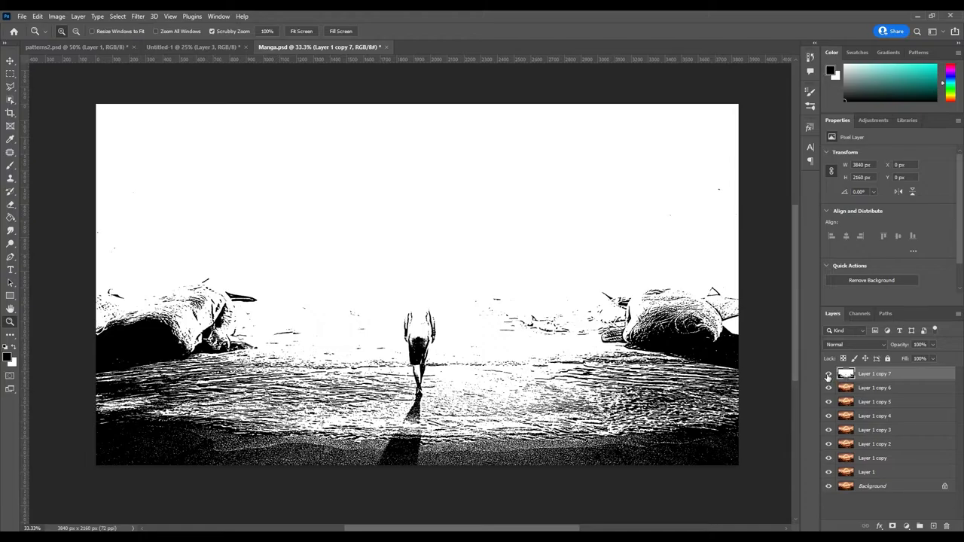
left_click(829, 374)
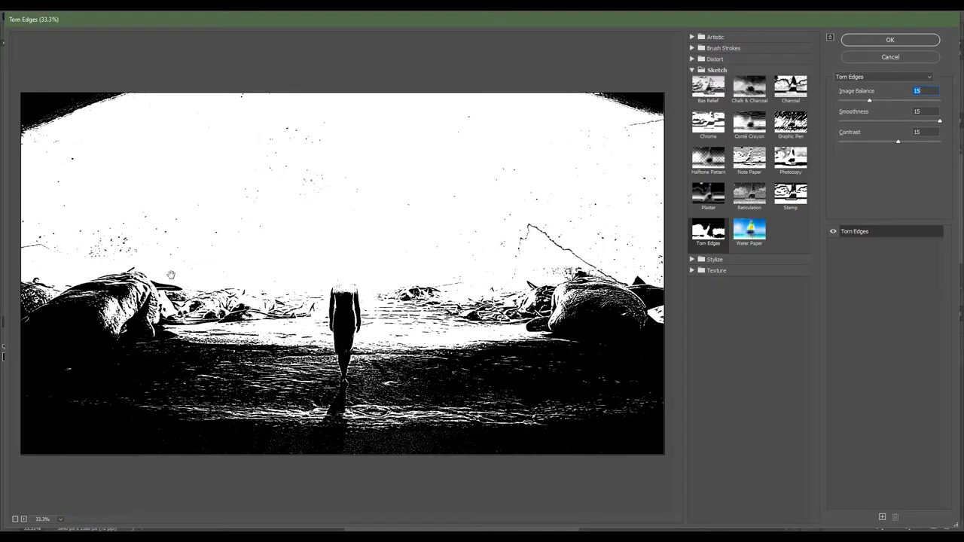
left_click(898, 36)
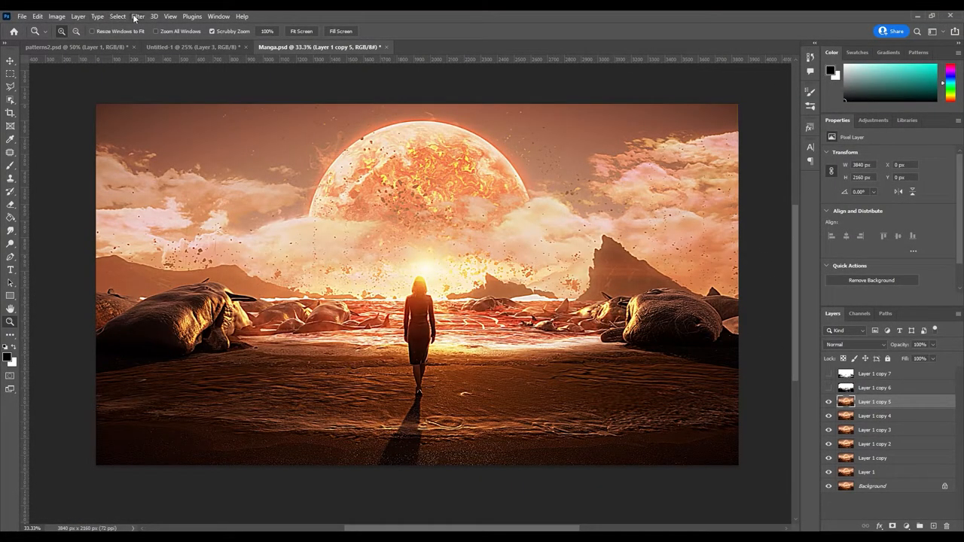
left_click(137, 15)
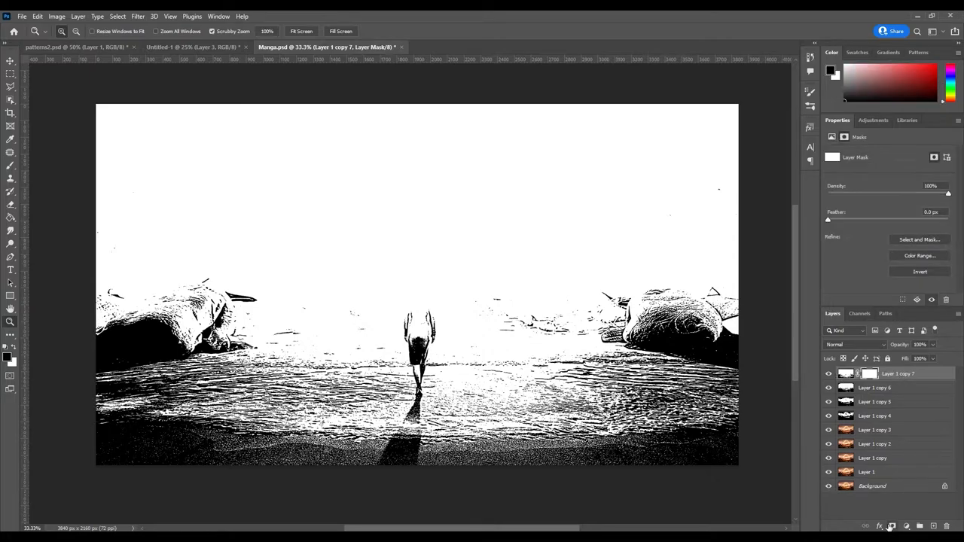
- Mask the top black-and-white layer and set how much of the moonlit shoreline turns black
left_click(9, 165)
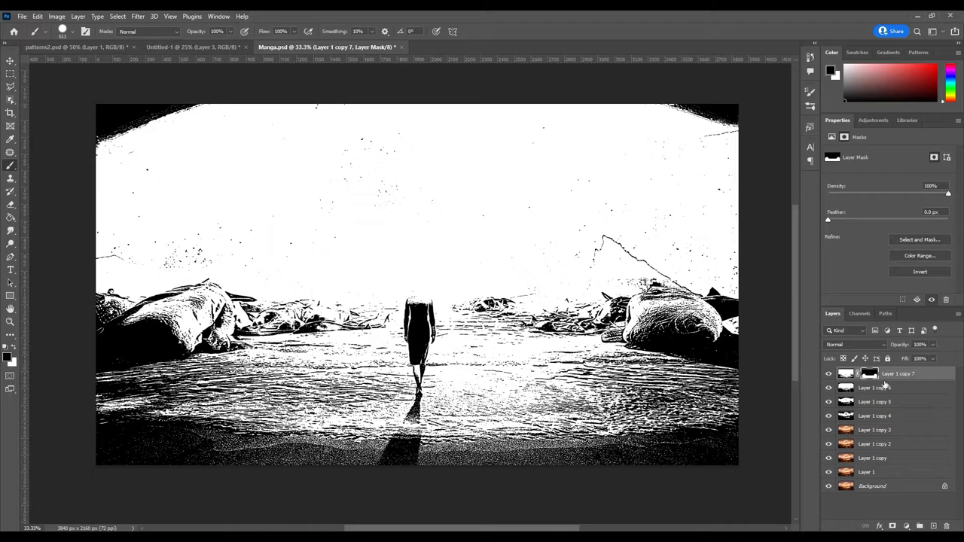
left_click(898, 387)
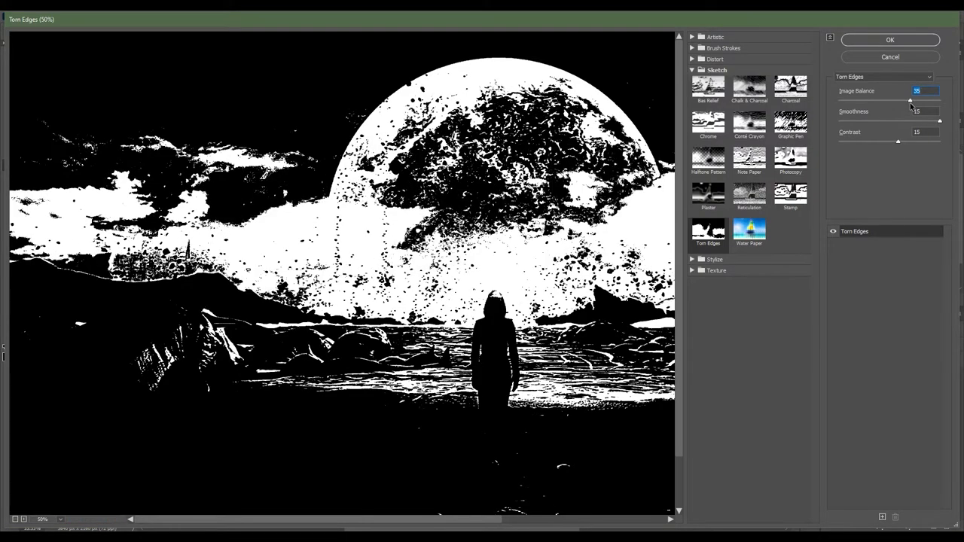
left_click(896, 37)
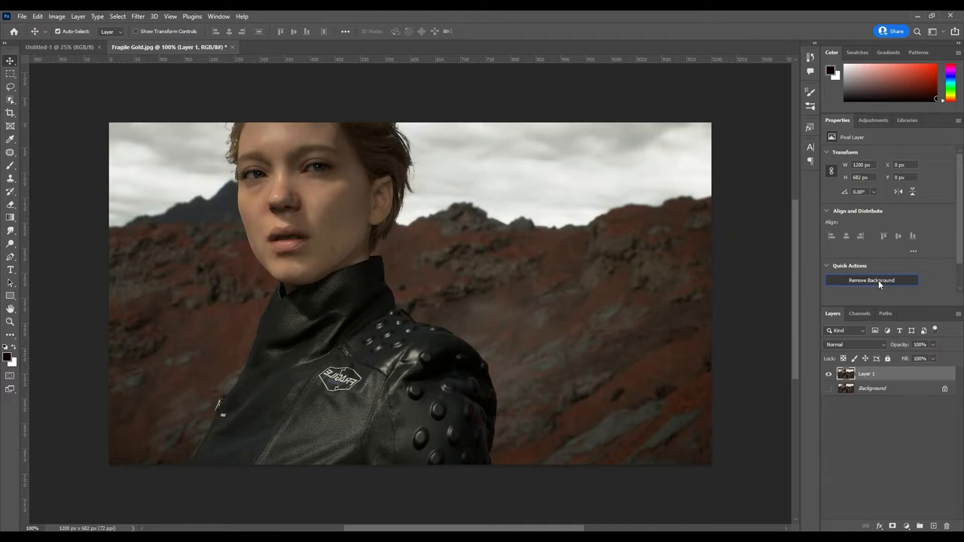
mouse_move(600, 251)
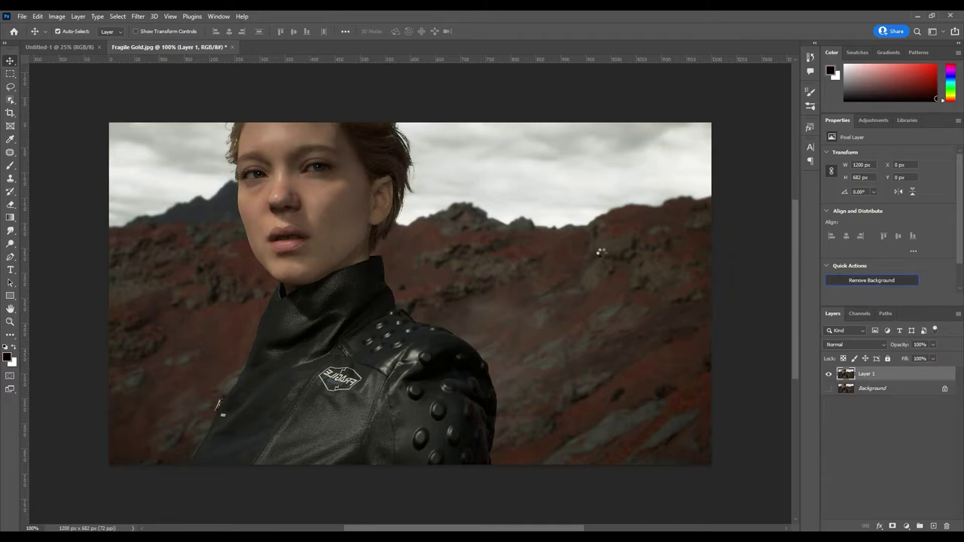
- Remove the portrait's mountain background and place the figure on a solid black layer
left_click(871, 279)
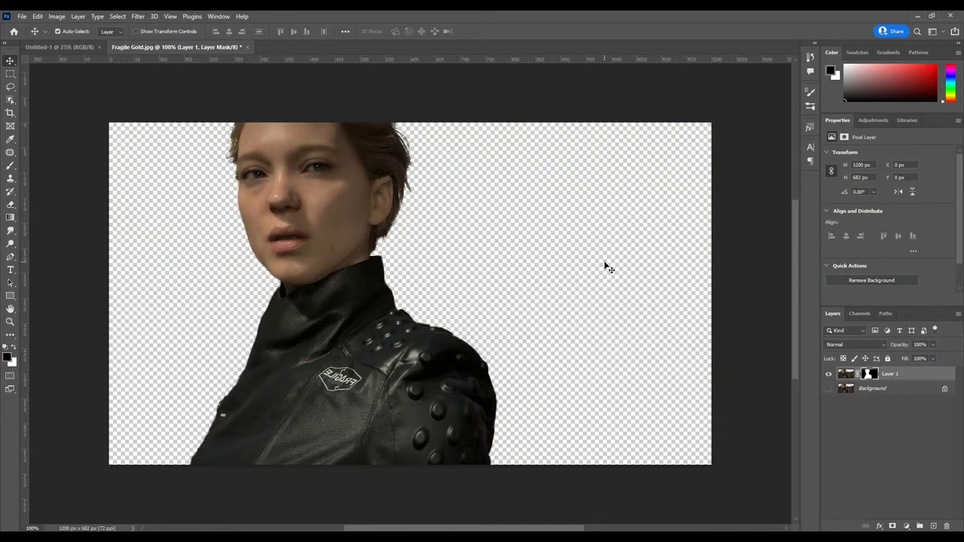
left_click(870, 388)
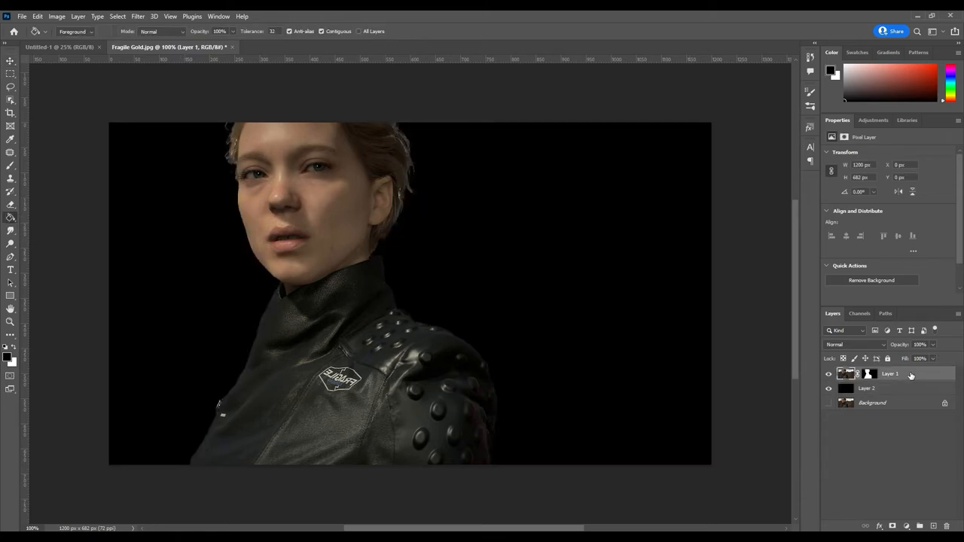
- Duplicate the cut-out portrait and add a Black & White adjustment layer
key("ctrl+j")
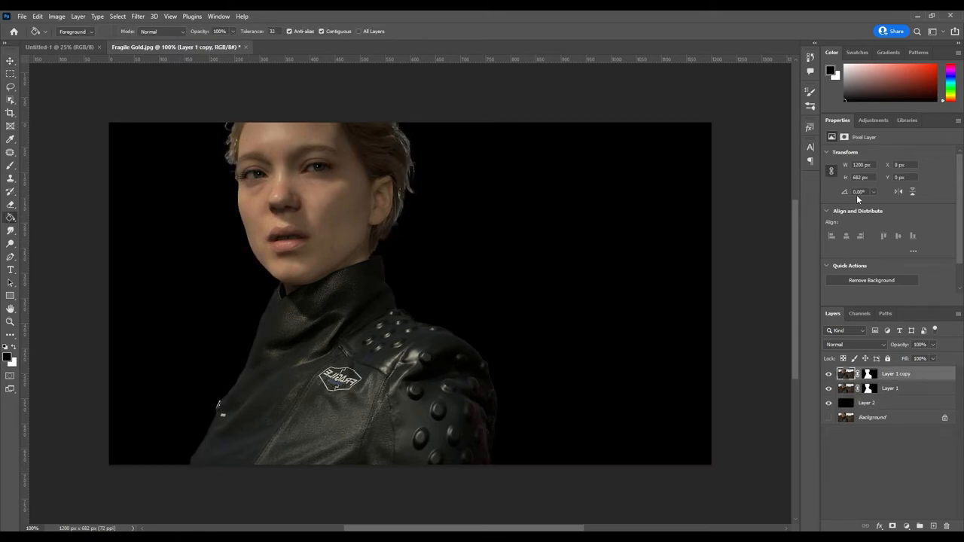
left_click(872, 121)
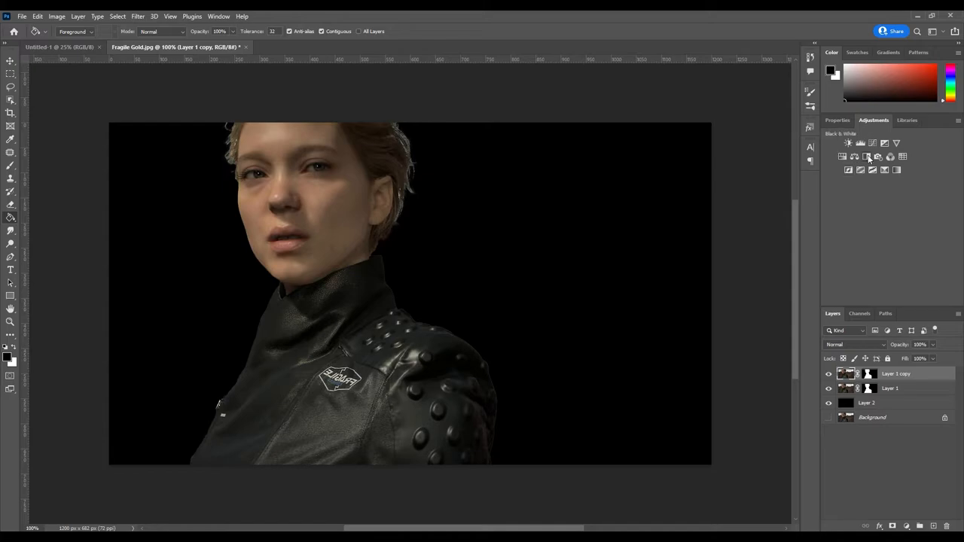
left_click(848, 143)
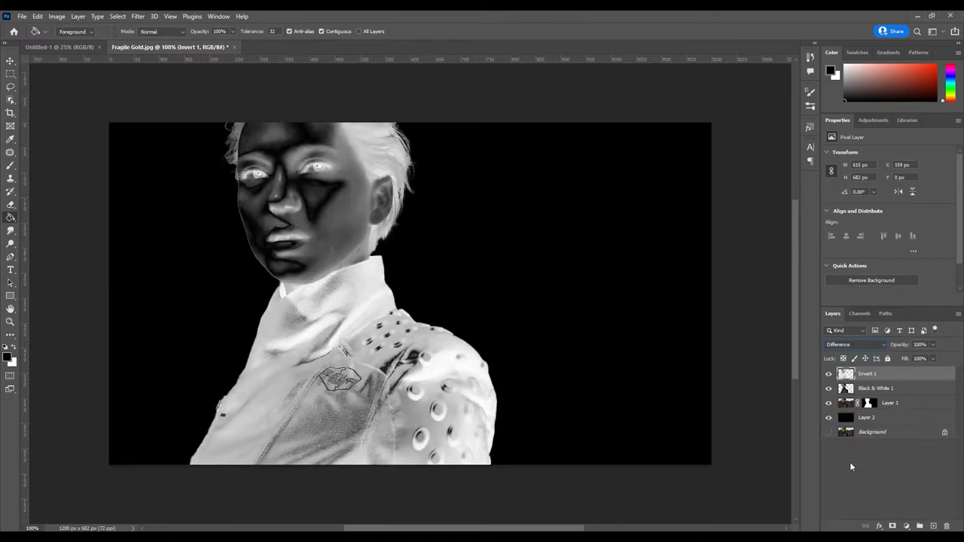
- Add an Invert adjustment layer blended with Difference for a chrome look
left_click(877, 389)
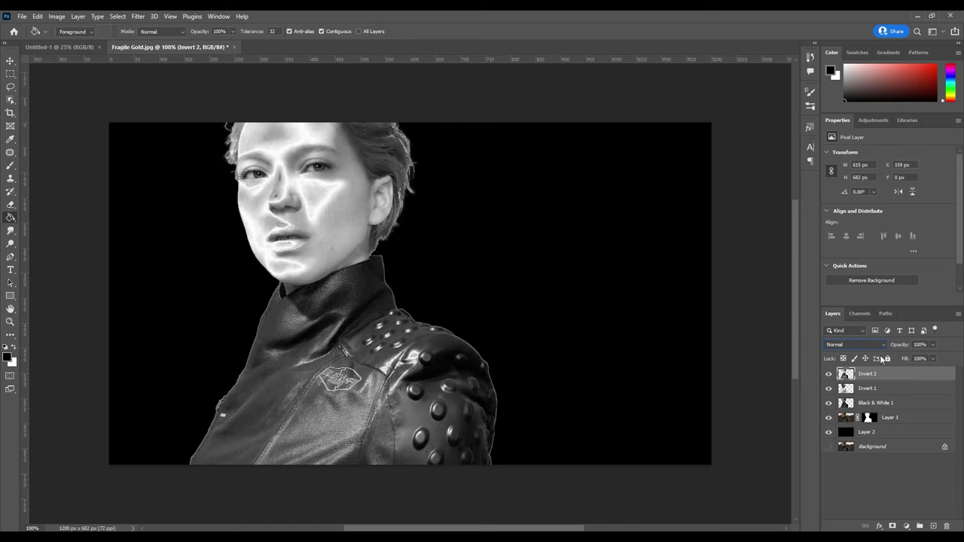
left_click(851, 343)
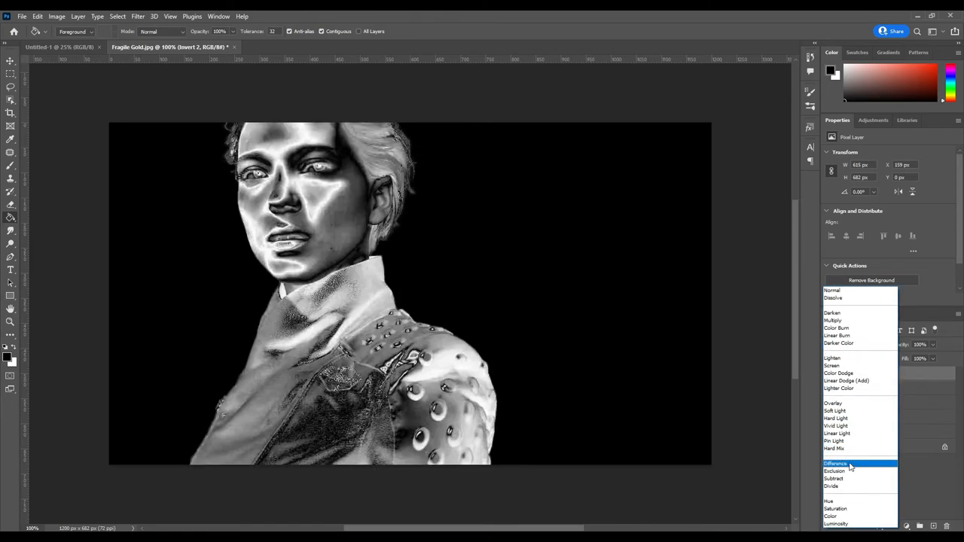
left_click(841, 464)
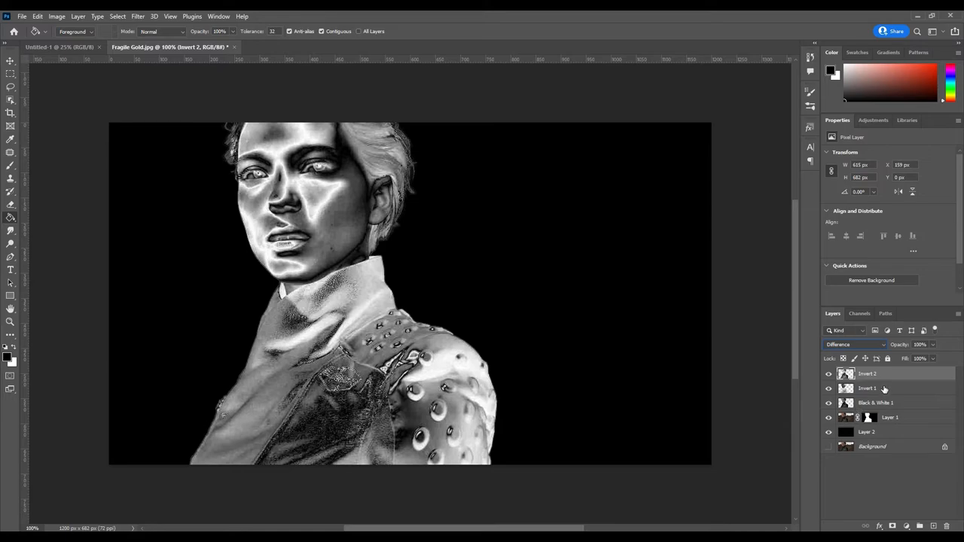
mouse_move(886, 389)
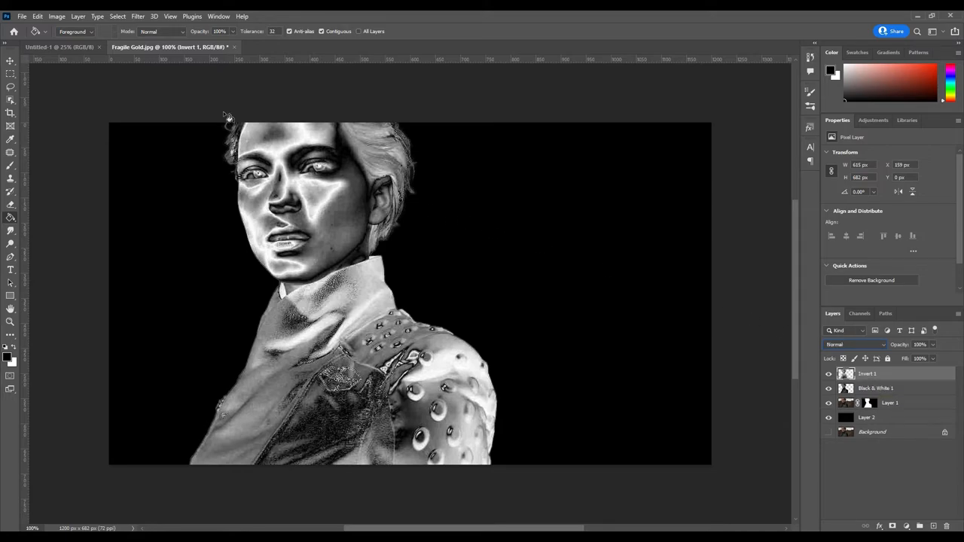
- Smooth the chrome portrait with a Surface Blur at a raised threshold
left_click(139, 15)
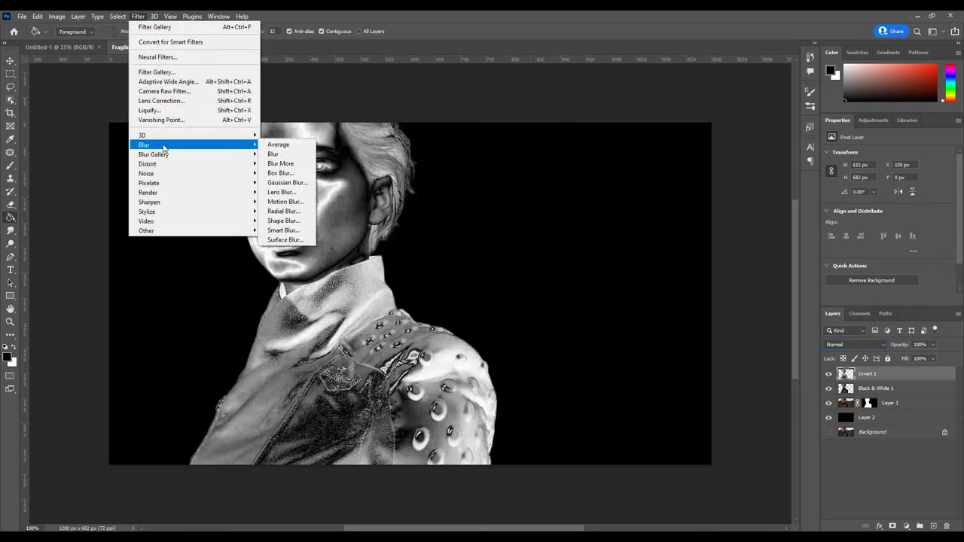
left_click(286, 240)
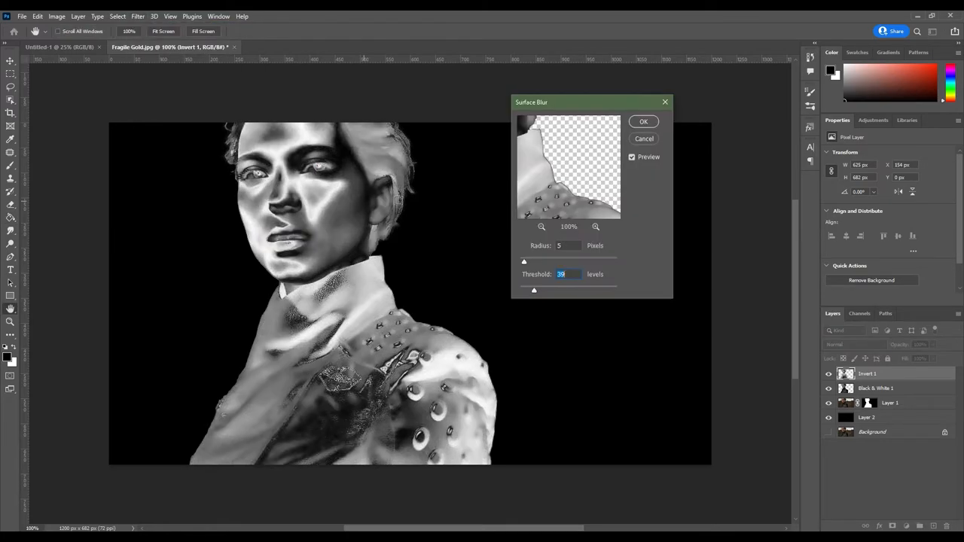
left_click_drag(534, 289, 536, 290)
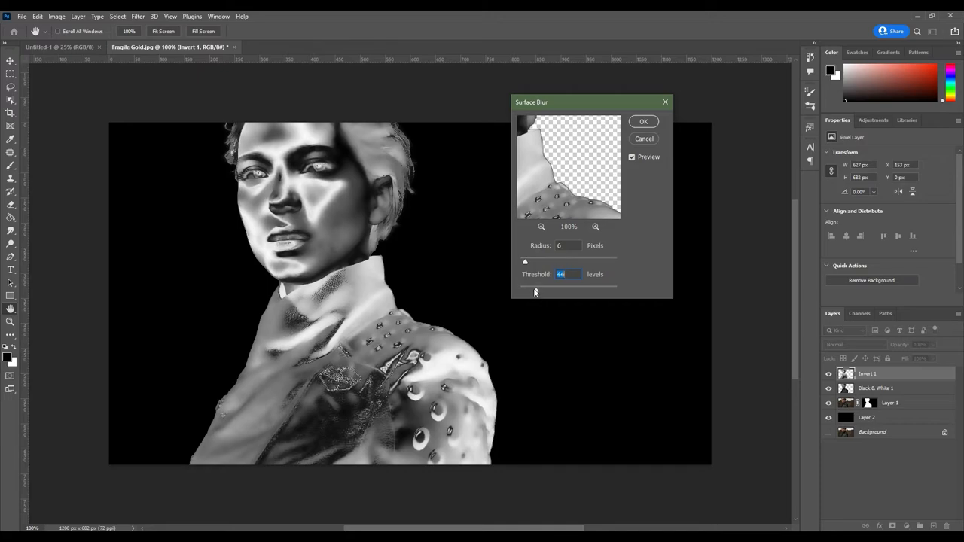
left_click(643, 121)
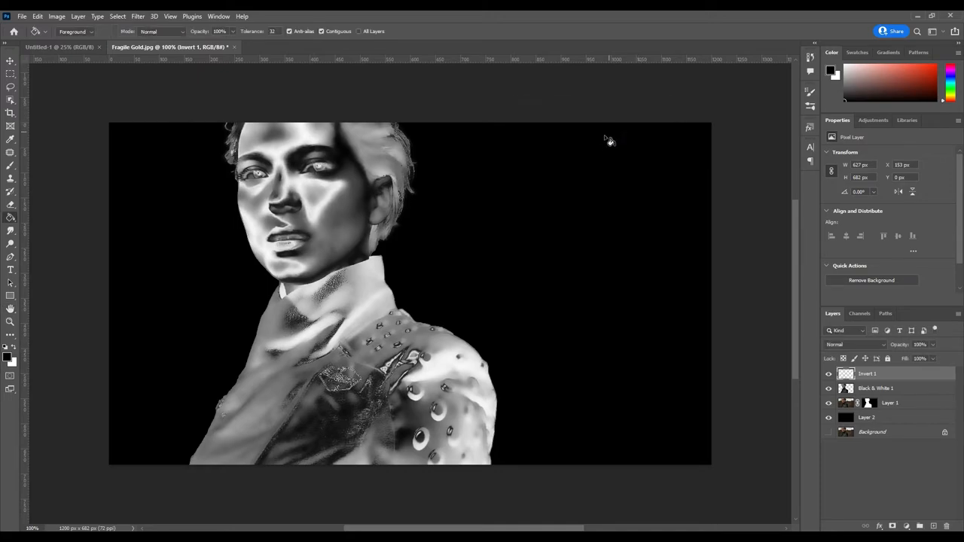
- Tint the portrait with a dark-brown-to-pale-gold Gradient Map adjustment
left_click(873, 120)
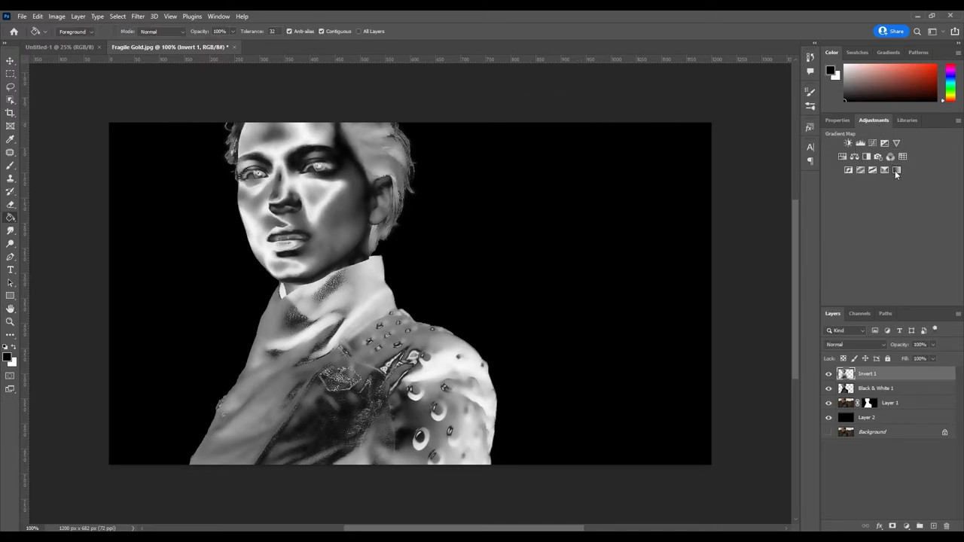
left_click(895, 170)
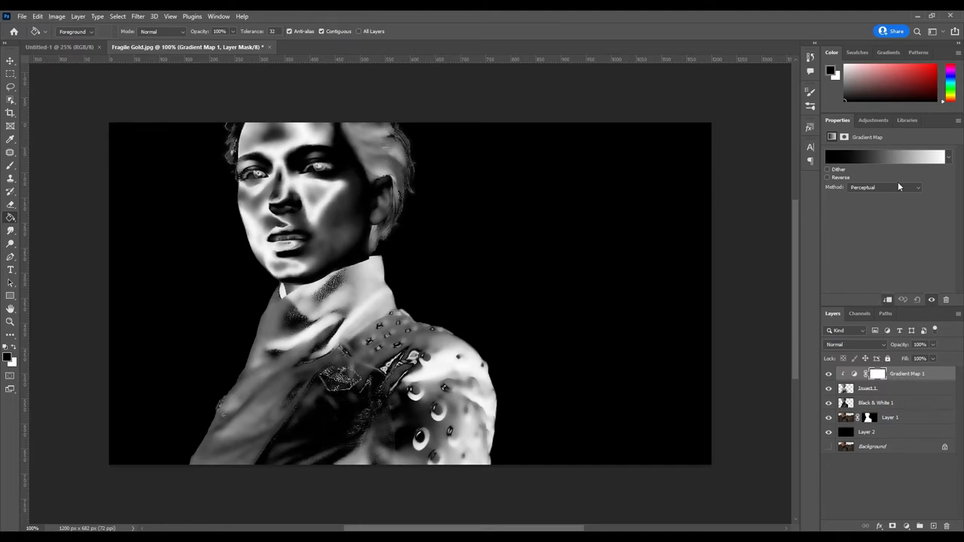
left_click(886, 157)
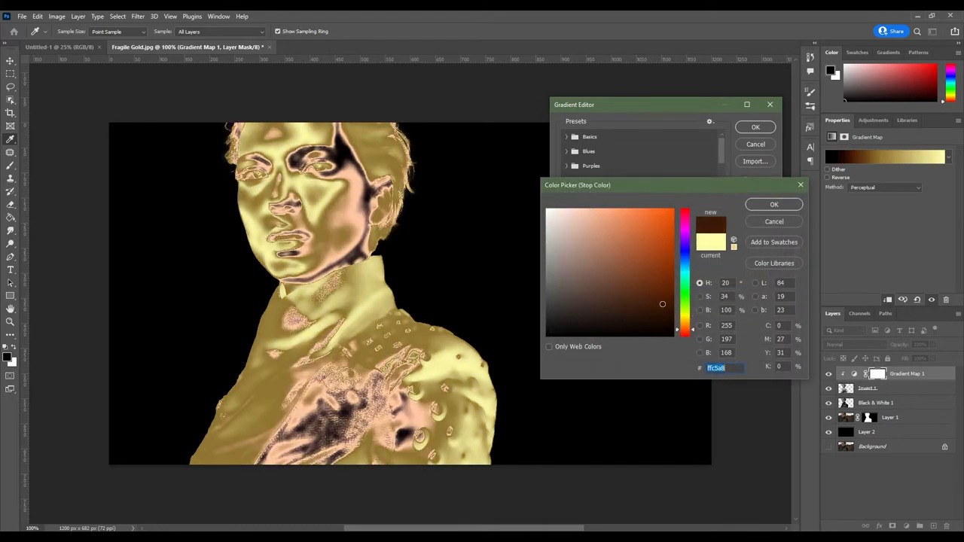
left_click(774, 205)
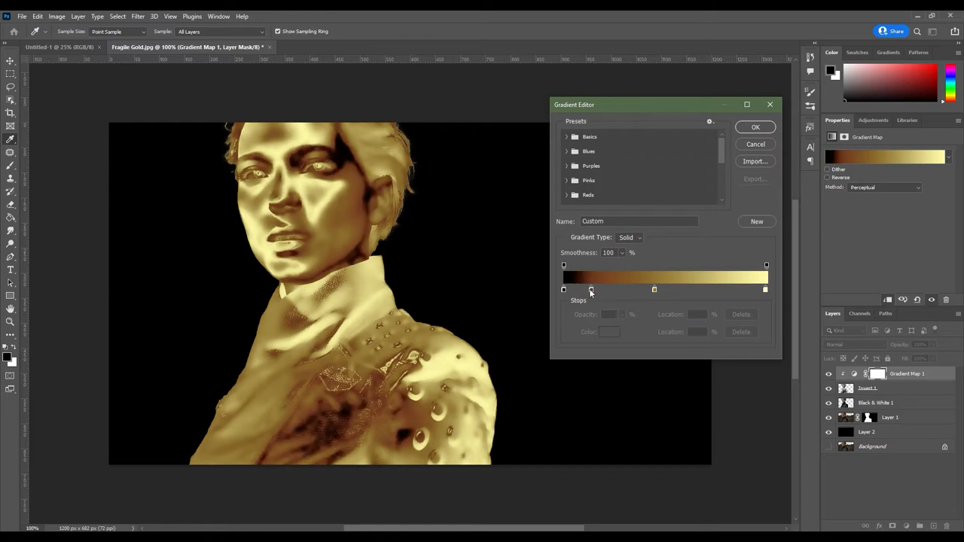
left_click(755, 127)
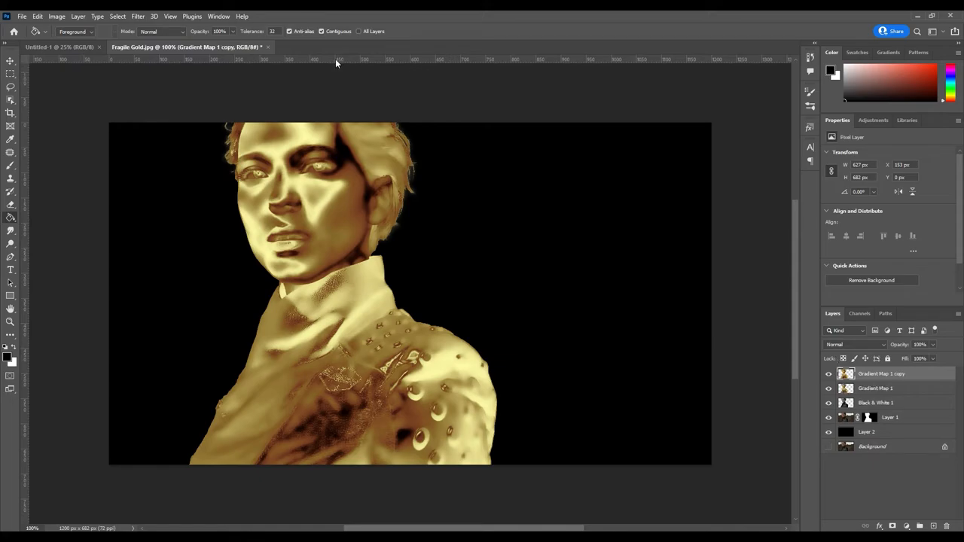
- Add a Plastic Wrap sheen, lower the gold copy to Color Dodge at 42% opacity, and hide the gold layer to compare
left_click(137, 15)
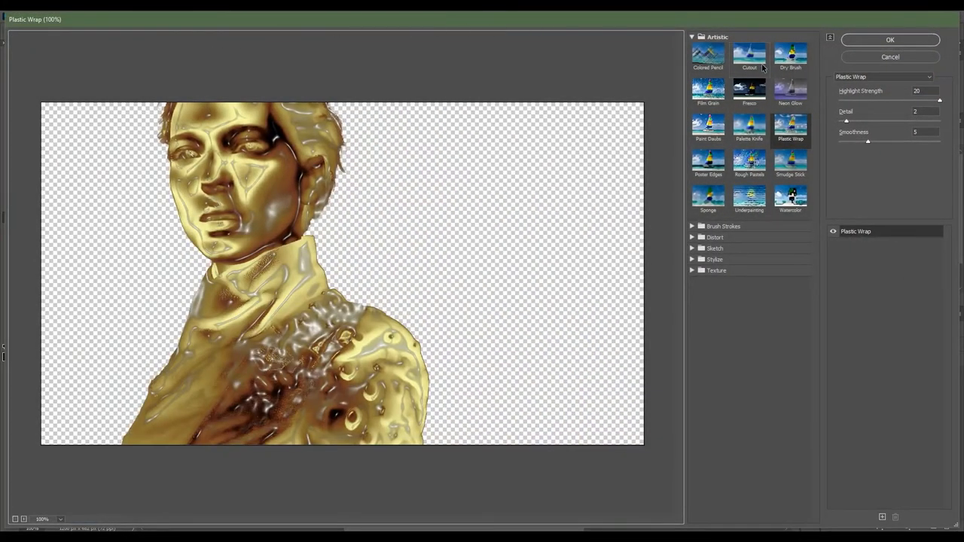
left_click_drag(847, 120, 877, 121)
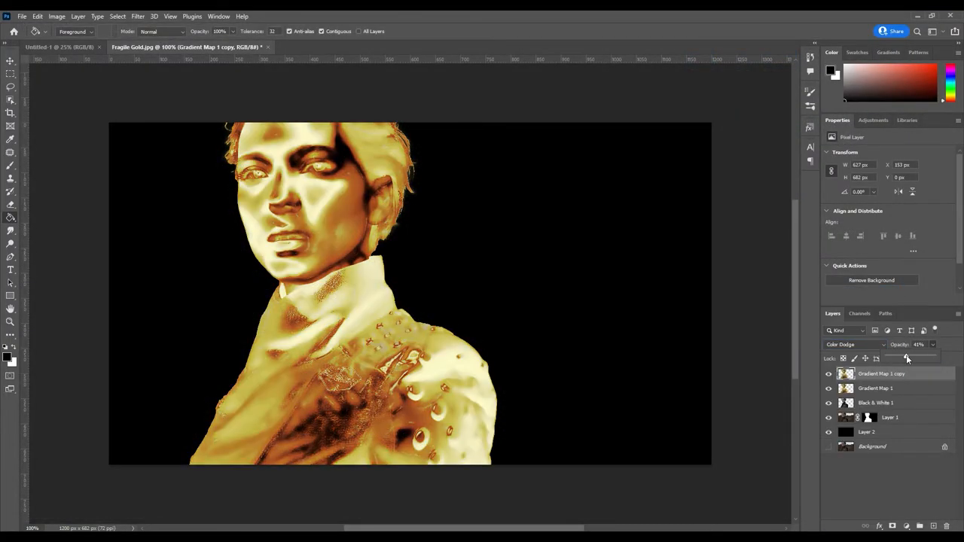
left_click_drag(906, 358, 889, 358)
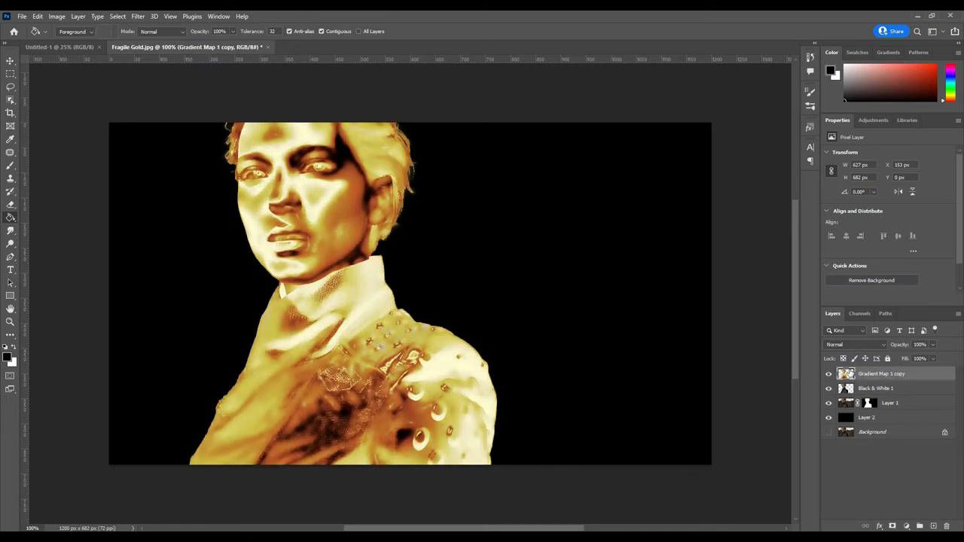
left_click(828, 373)
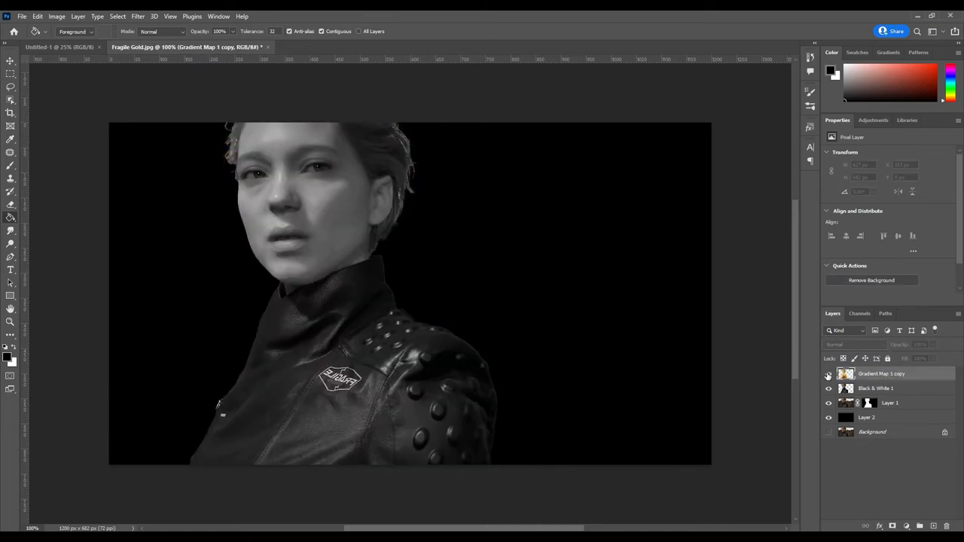